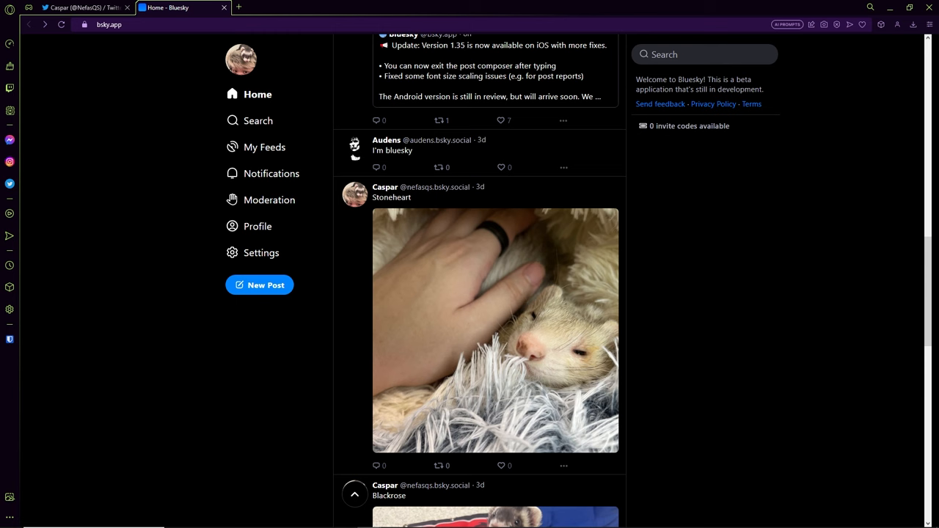
- Switch to the Twitter tab to show the account's Twitter profile page
{"action": "left_click", "coordinate": [81, 7]}
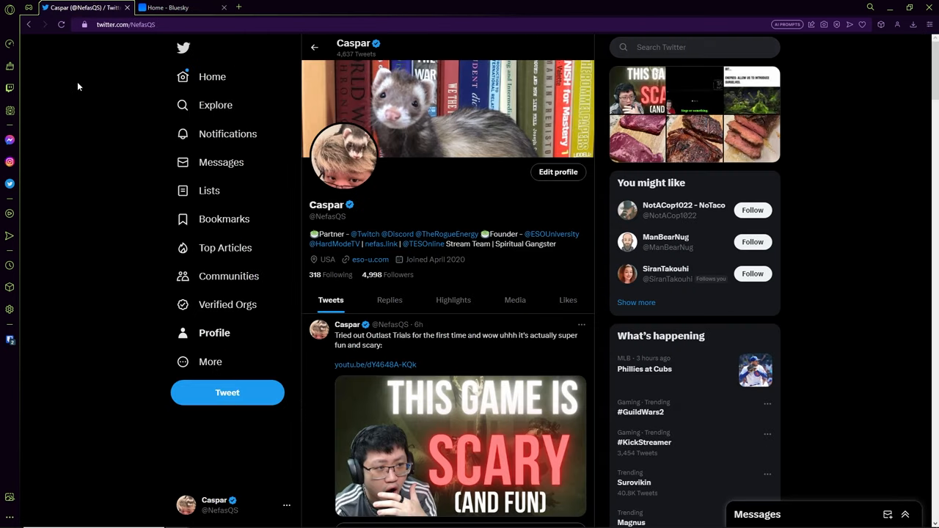
{"action": "mouse_move", "coordinate": [157, 133]}
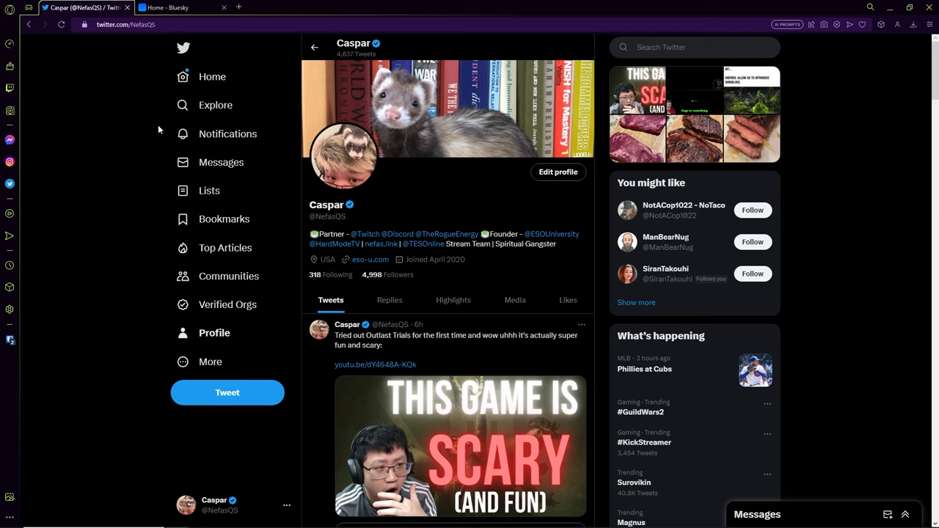
{"action": "mouse_move", "coordinate": [128, 243]}
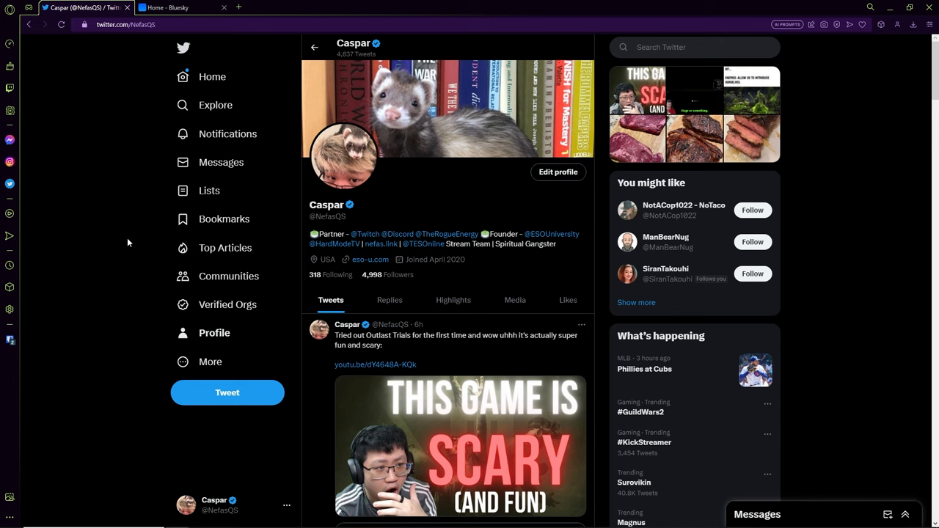
{"action": "mouse_move", "coordinate": [176, 8]}
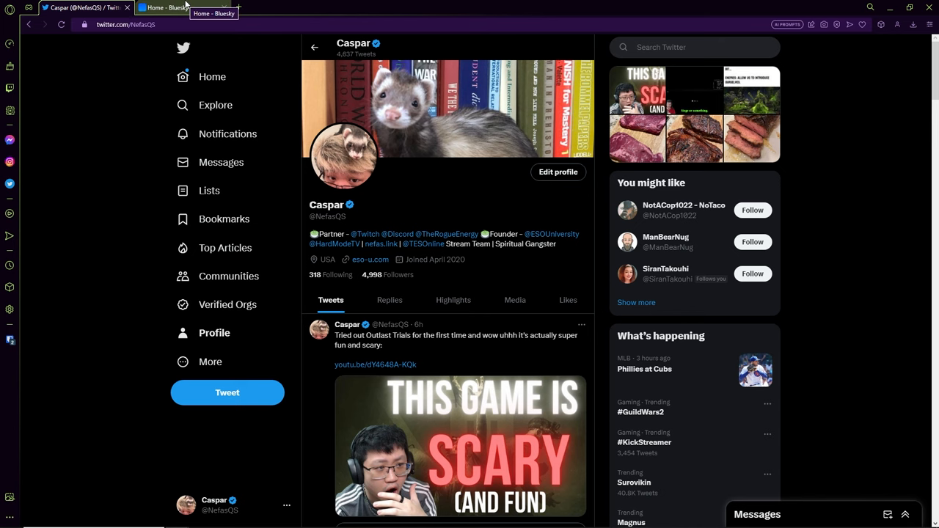
{"action": "mouse_move", "coordinate": [185, 5]}
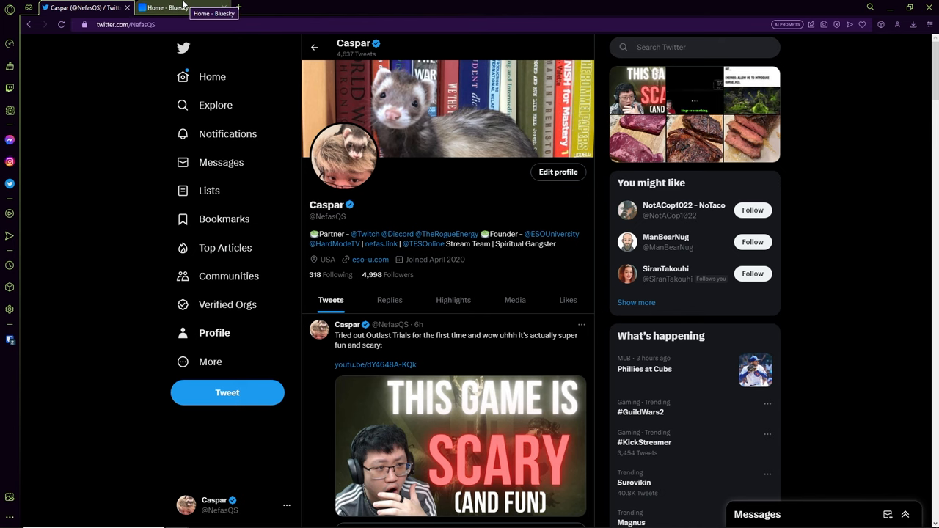
- Return to the Bluesky tab to see the home feed's Following timeline
{"action": "left_click", "coordinate": [169, 7]}
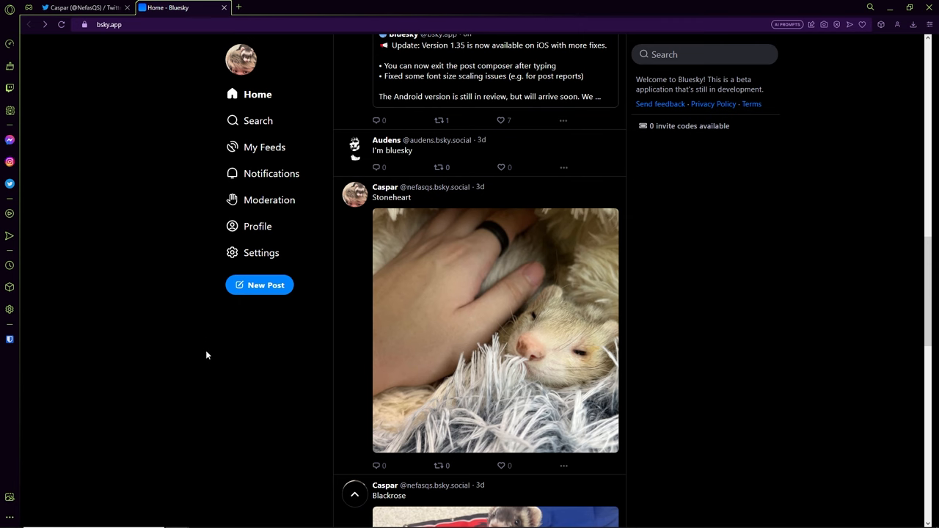
{"action": "mouse_move", "coordinate": [214, 346]}
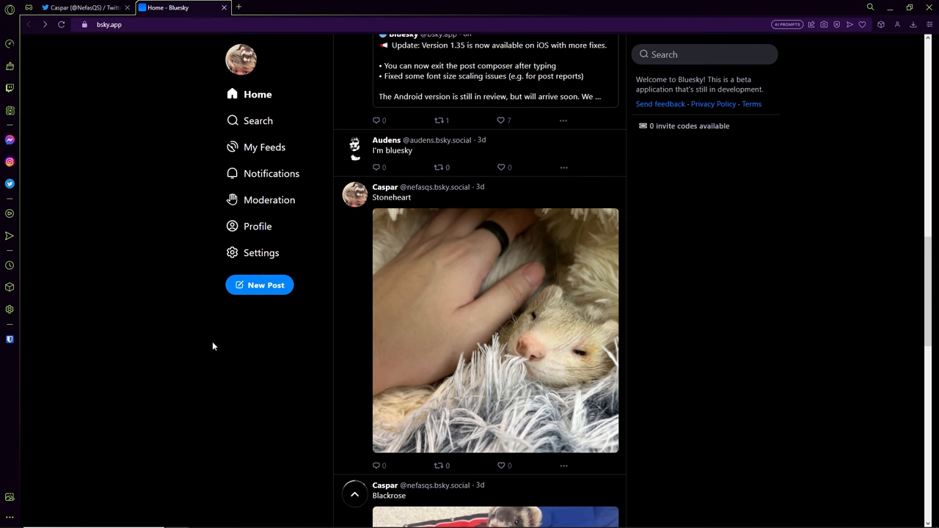
{"action": "mouse_move", "coordinate": [212, 347]}
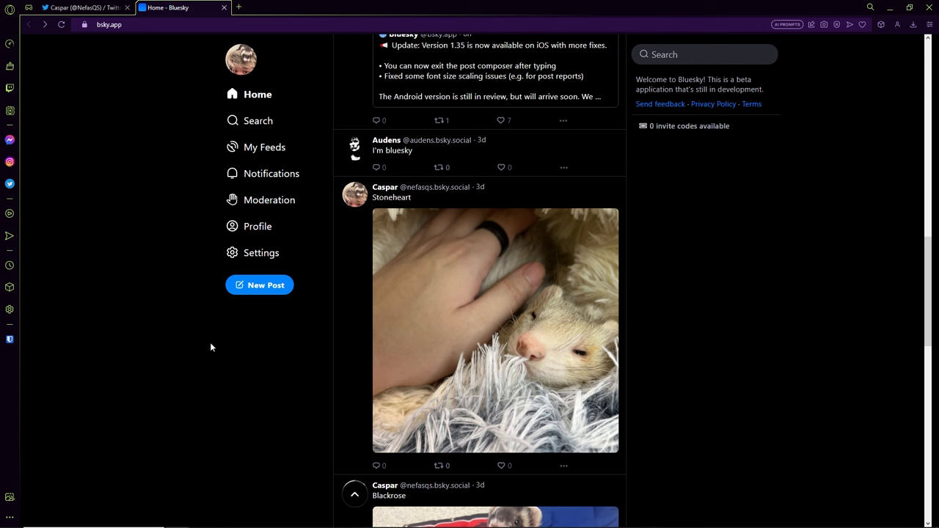
{"action": "mouse_move", "coordinate": [207, 352]}
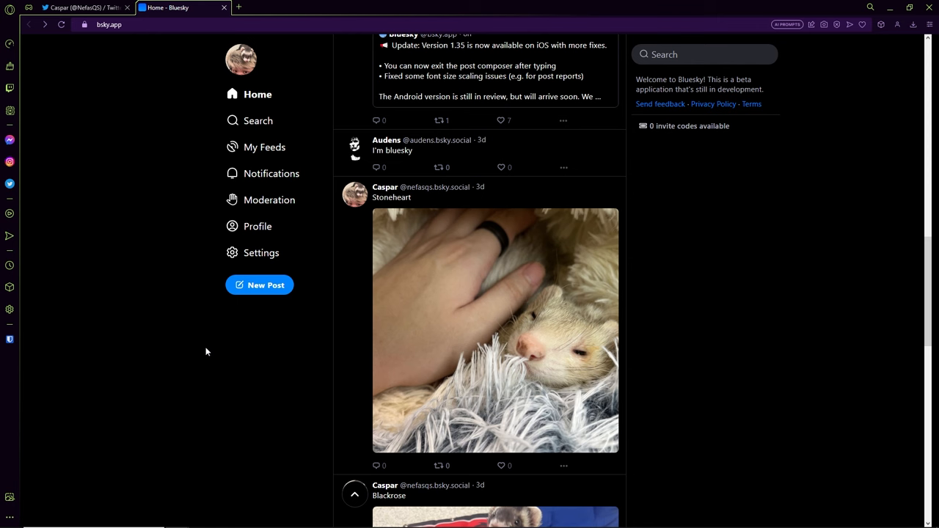
{"action": "mouse_move", "coordinate": [187, 333]}
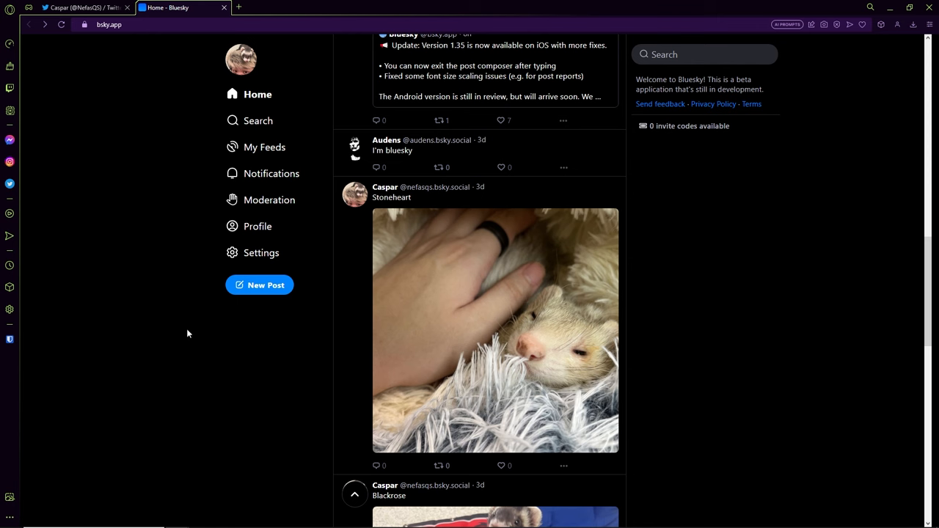
{"action": "mouse_move", "coordinate": [185, 287]}
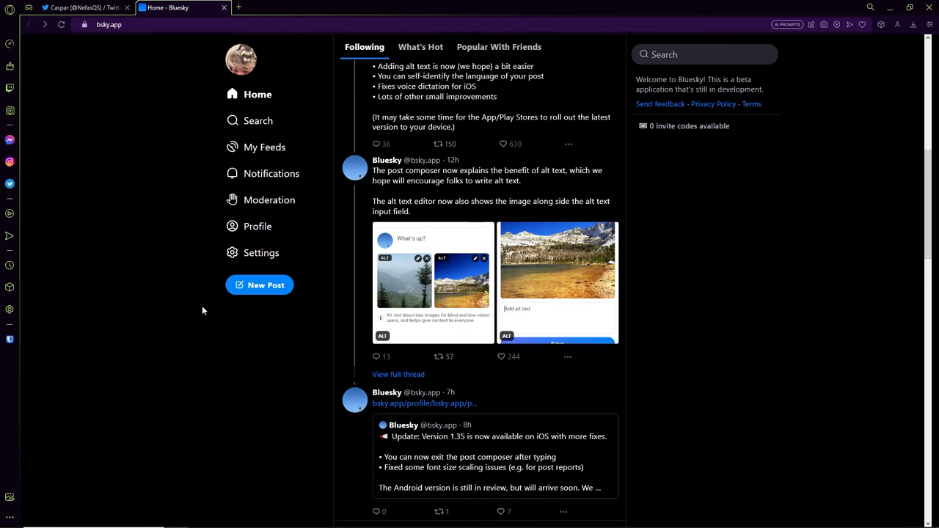
{"action": "mouse_move", "coordinate": [206, 315]}
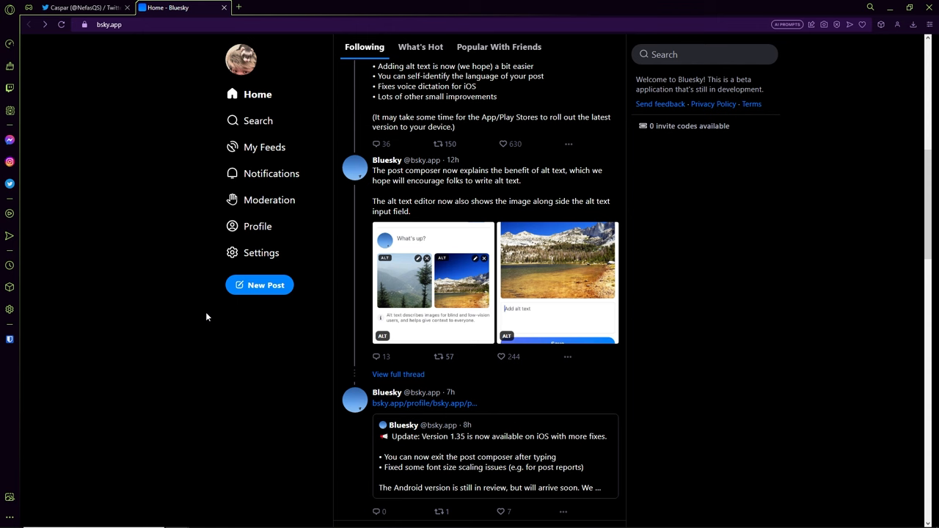
{"action": "mouse_move", "coordinate": [202, 318]}
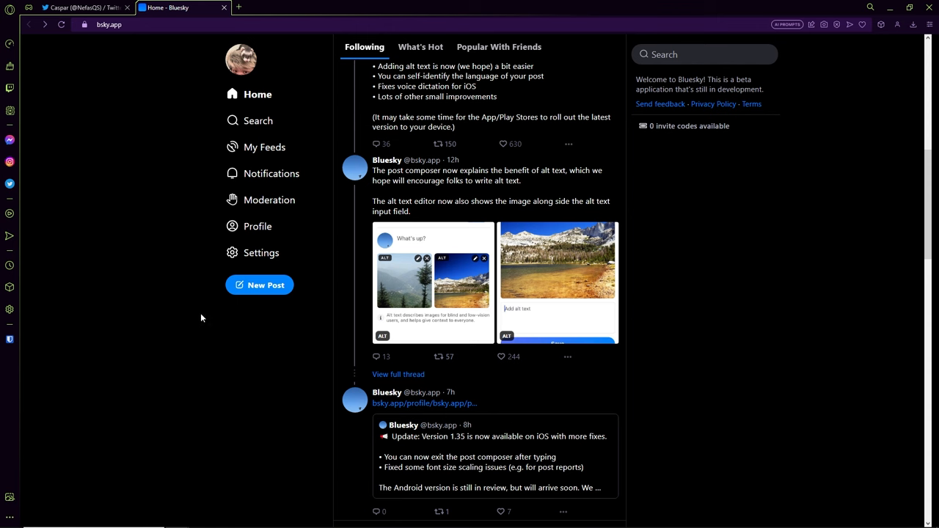
{"action": "mouse_move", "coordinate": [198, 321]}
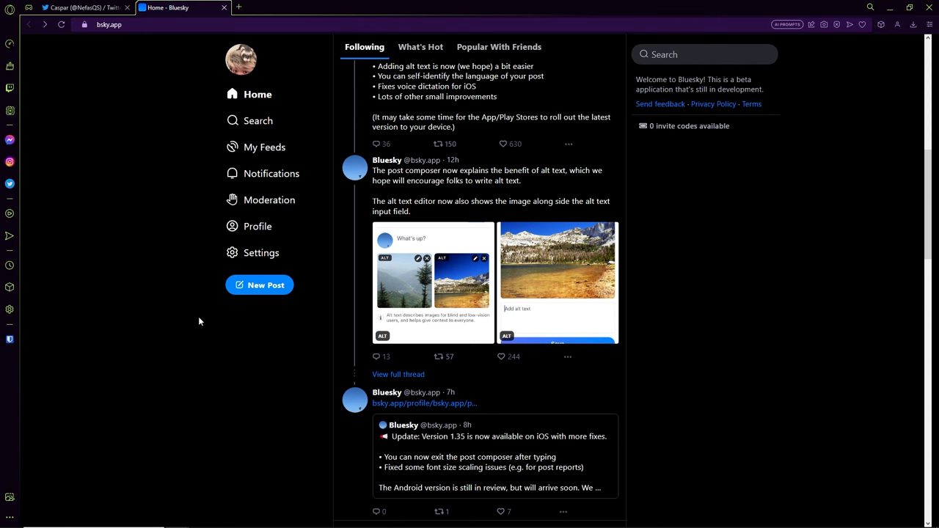
{"action": "mouse_move", "coordinate": [206, 350]}
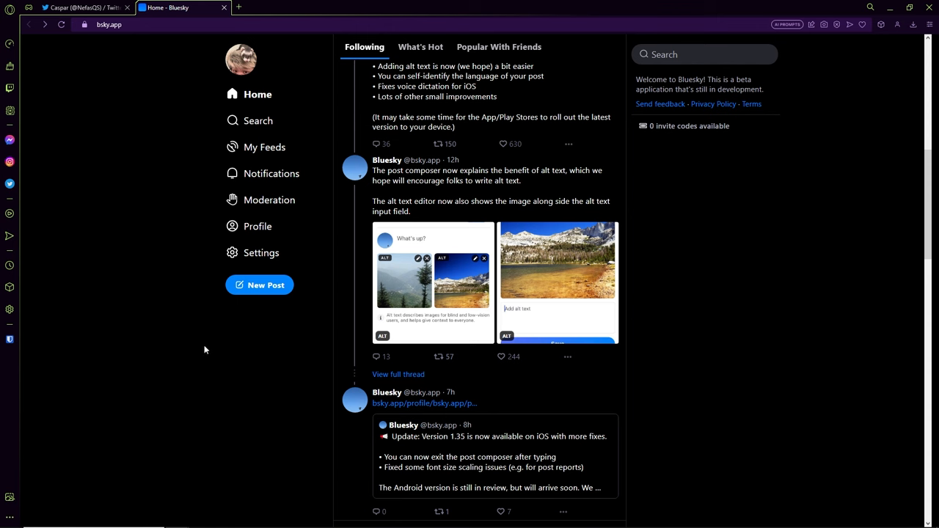
{"action": "mouse_move", "coordinate": [204, 356]}
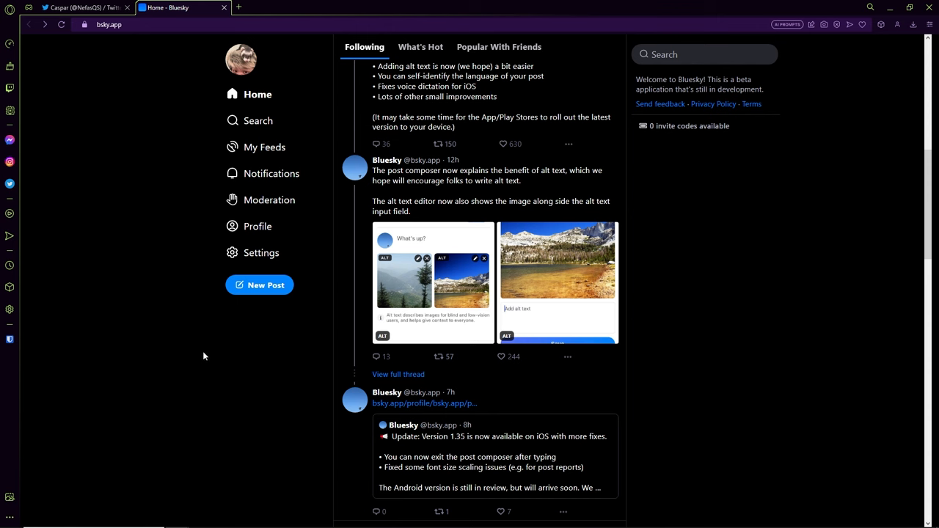
{"action": "mouse_move", "coordinate": [236, 380]}
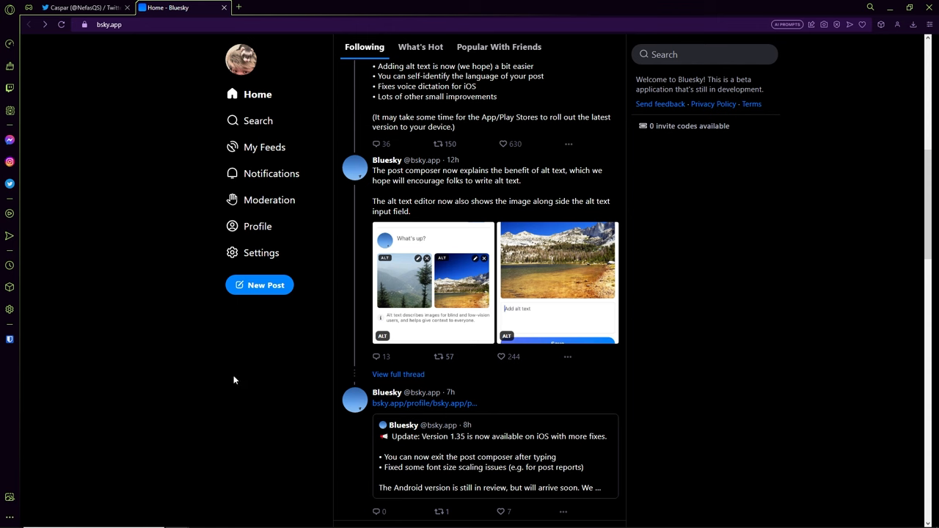
{"action": "mouse_move", "coordinate": [402, 175]}
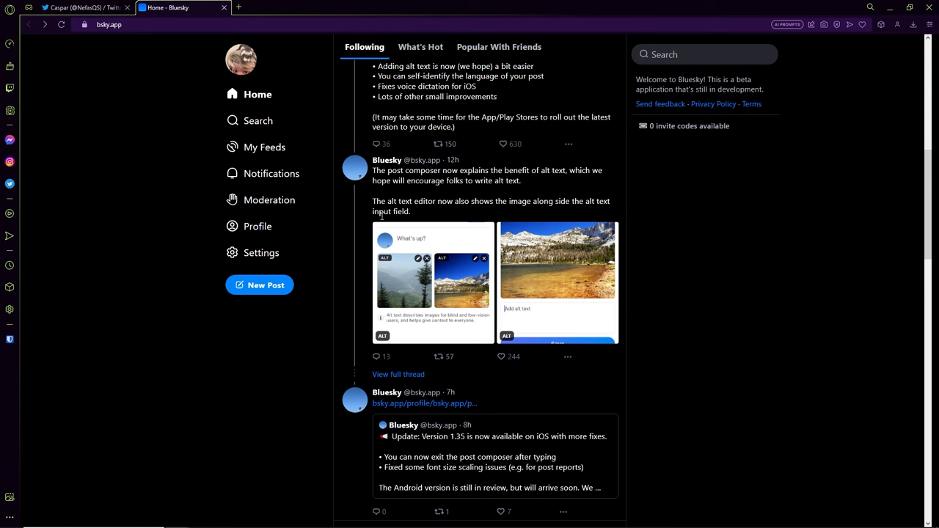
{"action": "mouse_move", "coordinate": [372, 234]}
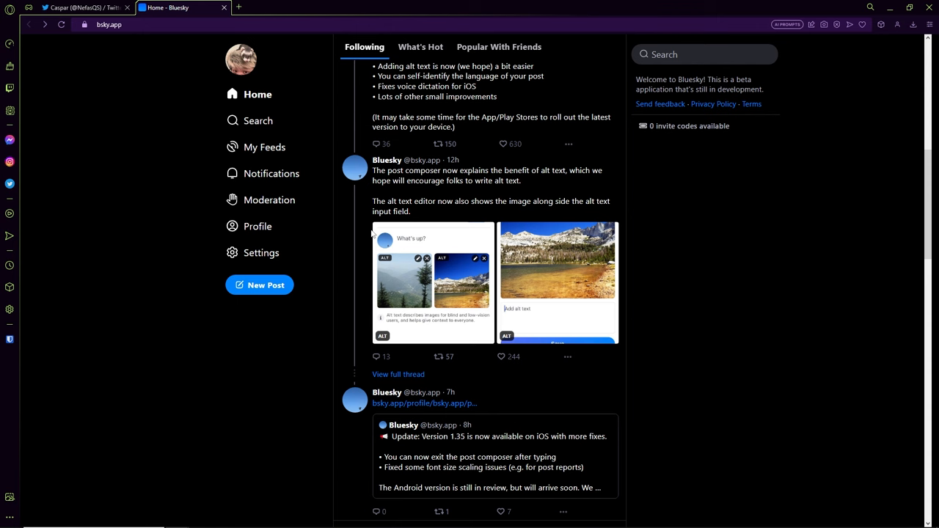
{"action": "mouse_move", "coordinate": [253, 269]}
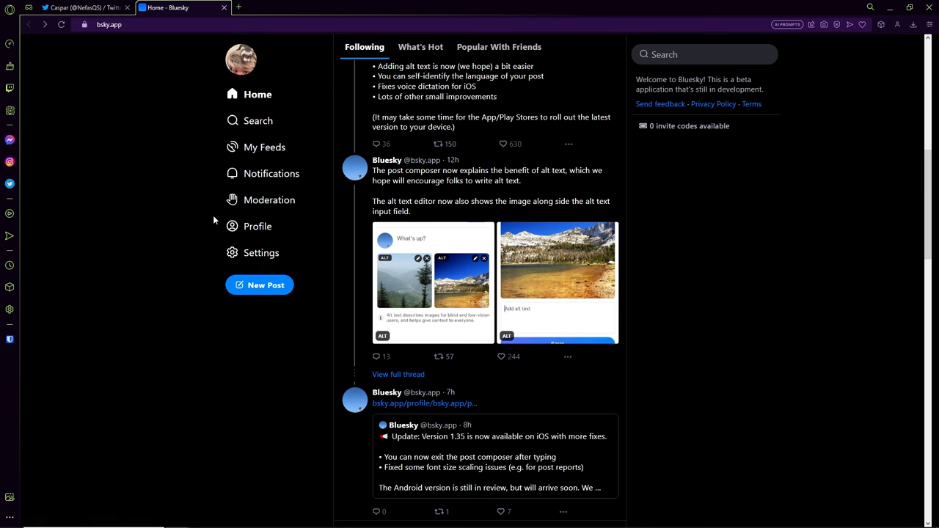
- Glance at Twitter's home timeline, then switch back to the Bluesky tab
{"action": "left_click", "coordinate": [80, 7]}
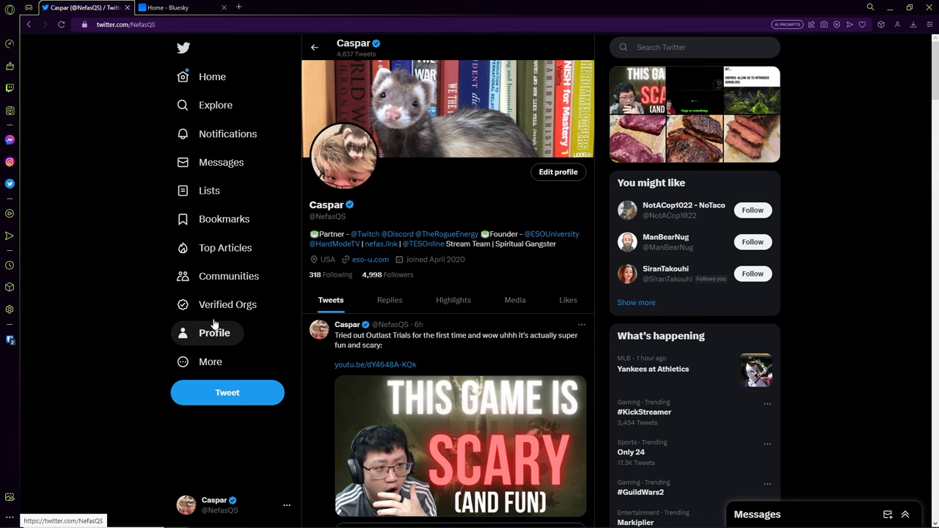
{"action": "mouse_move", "coordinate": [227, 305]}
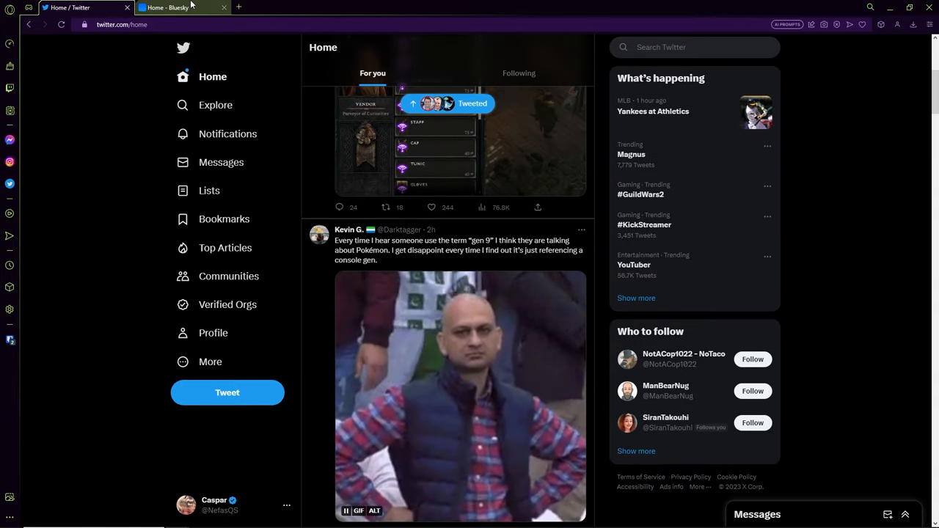
{"action": "left_click", "coordinate": [176, 8]}
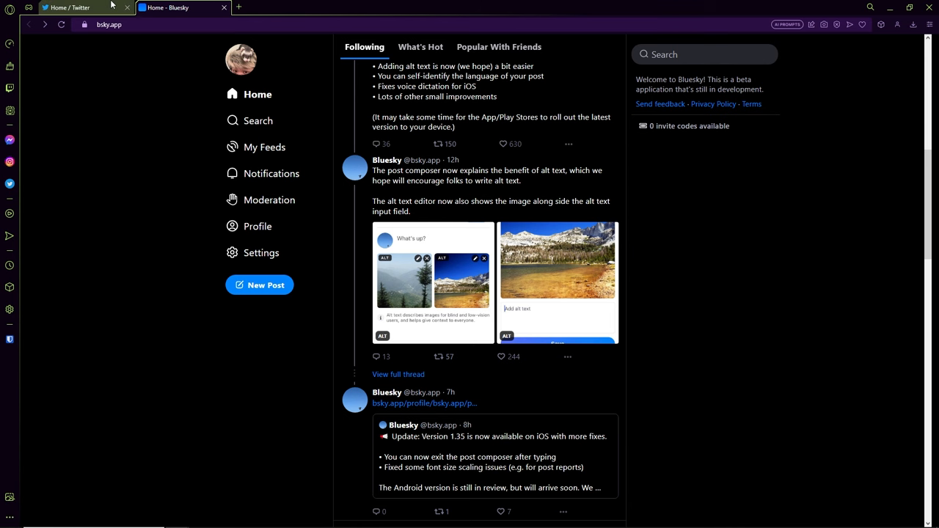
- Scroll the Following feed, then open and dismiss the first thread post's options
{"action": "scroll", "scroll_direction": "down", "scroll_amount": 3}
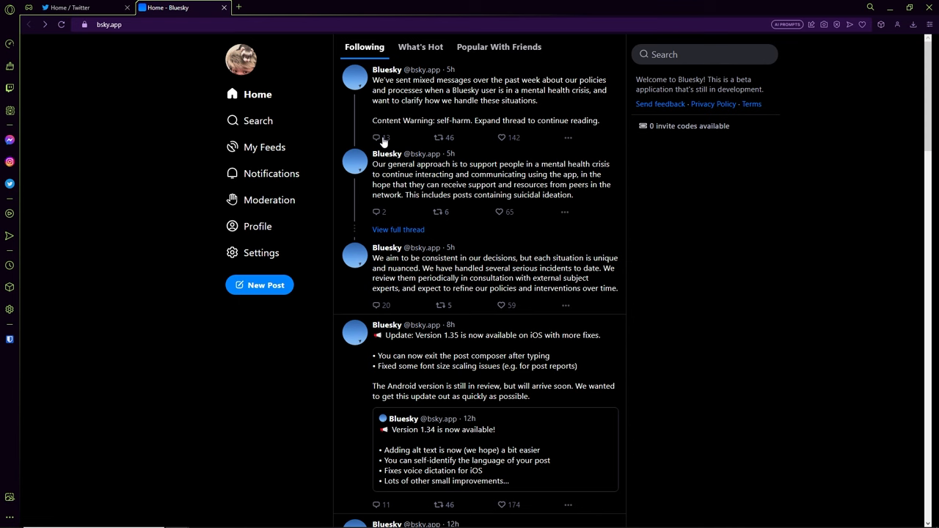
{"action": "mouse_move", "coordinate": [520, 145]}
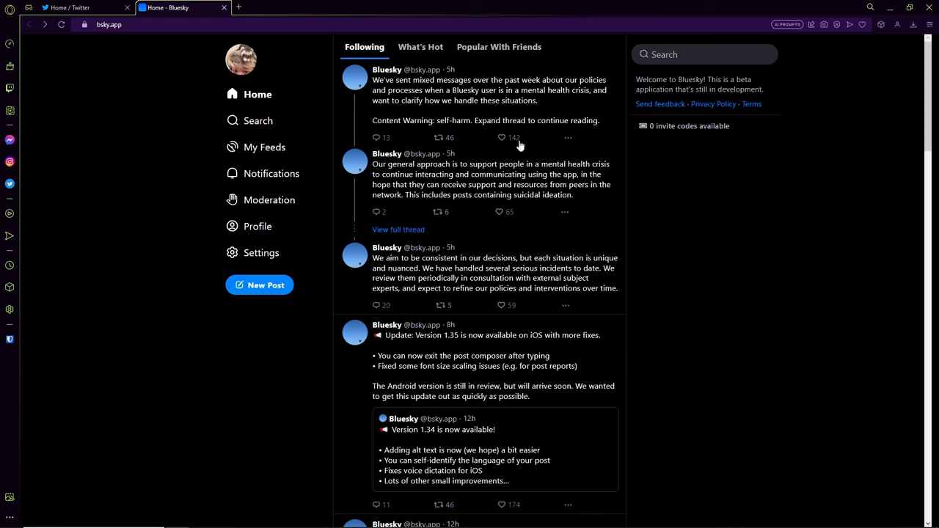
{"action": "left_click", "coordinate": [568, 138]}
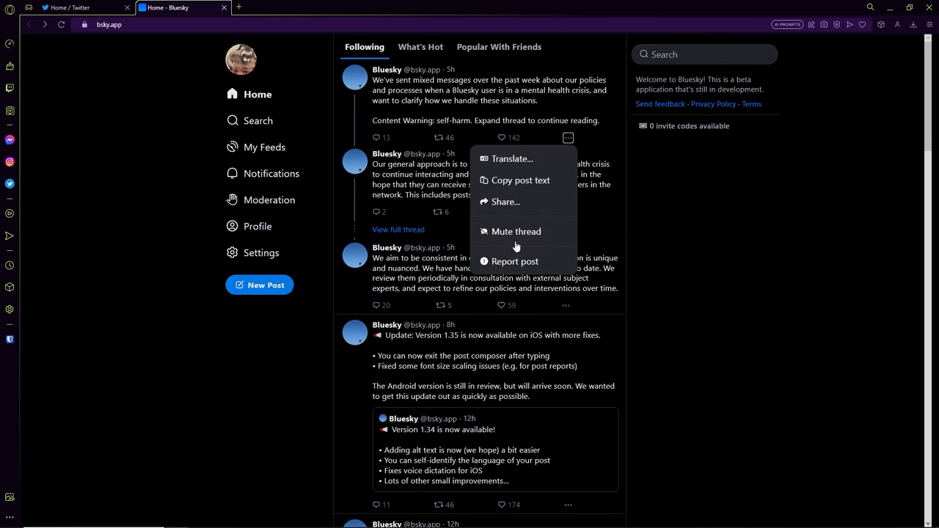
{"action": "mouse_move", "coordinate": [502, 173]}
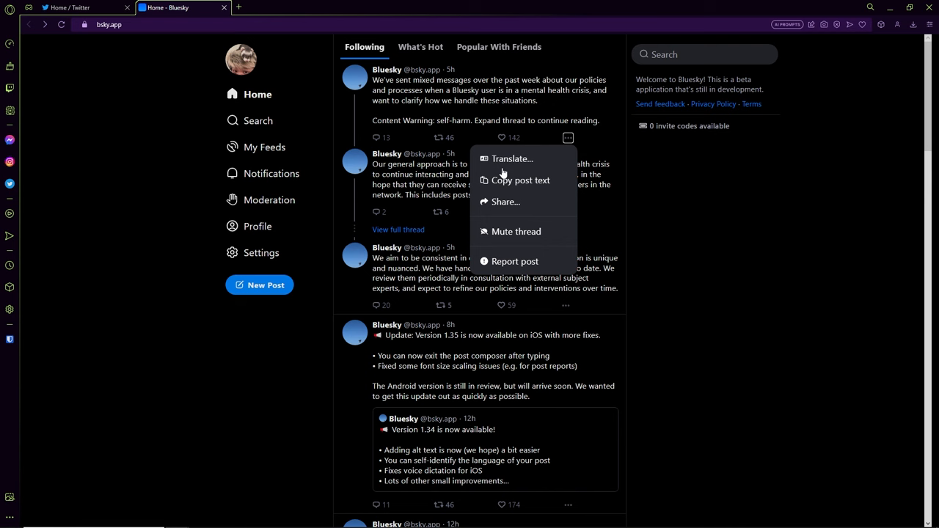
{"action": "left_click", "coordinate": [514, 260]}
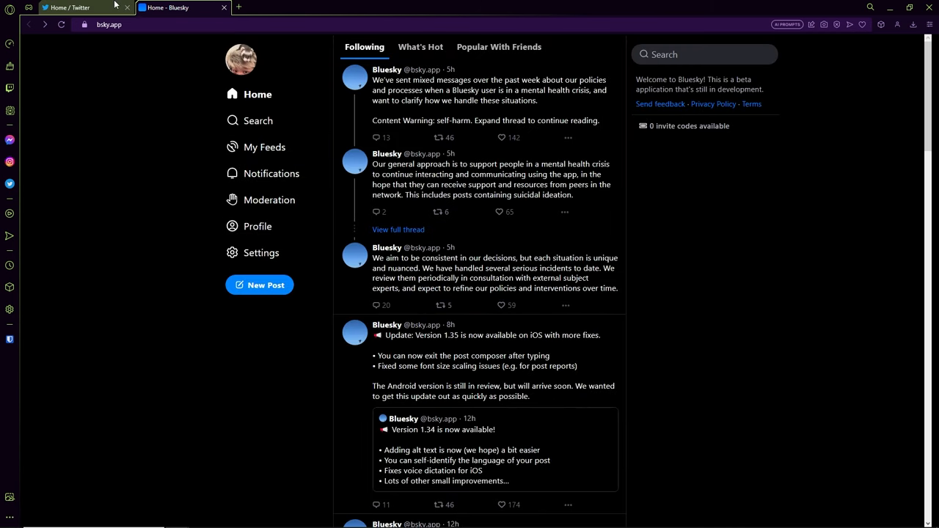
{"action": "mouse_move", "coordinate": [278, 139]}
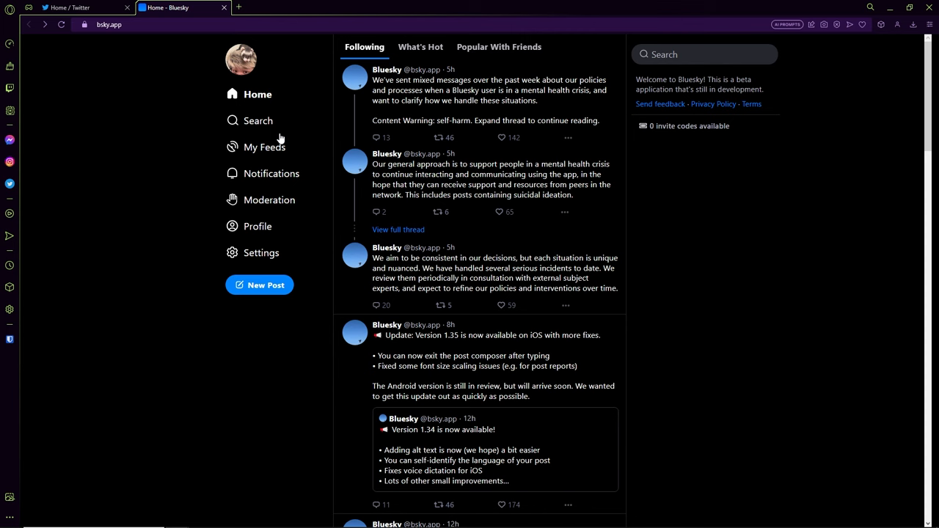
{"action": "mouse_move", "coordinate": [258, 94]}
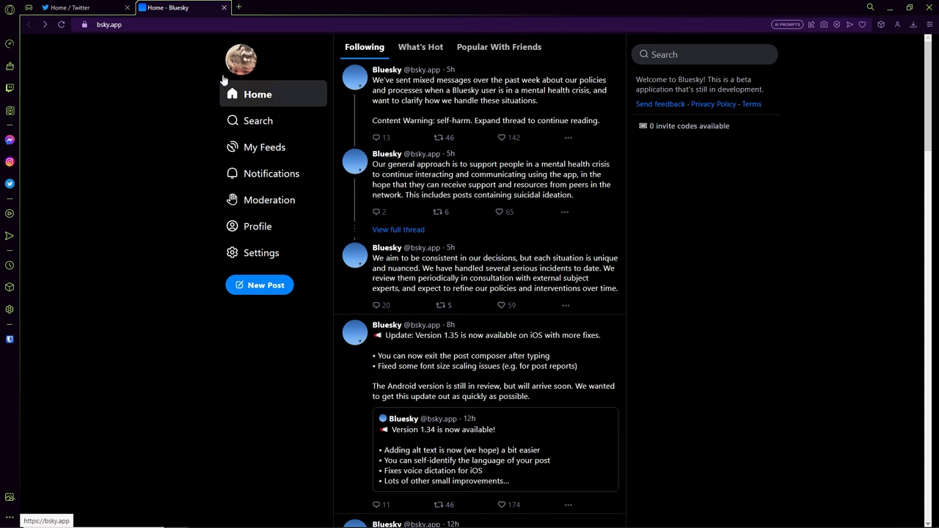
{"action": "mouse_move", "coordinate": [161, 19]}
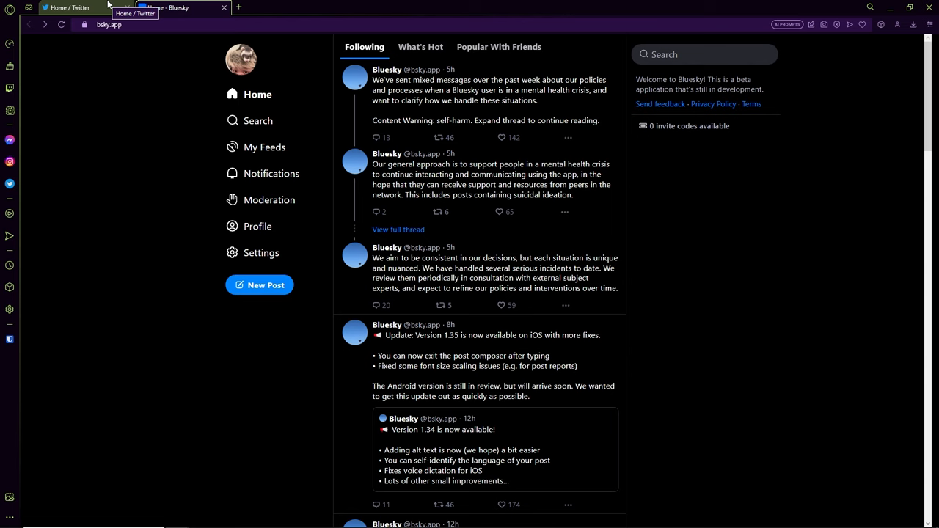
- View Twitter's home timeline and its More menu, then return to Bluesky
{"action": "left_click", "coordinate": [69, 8]}
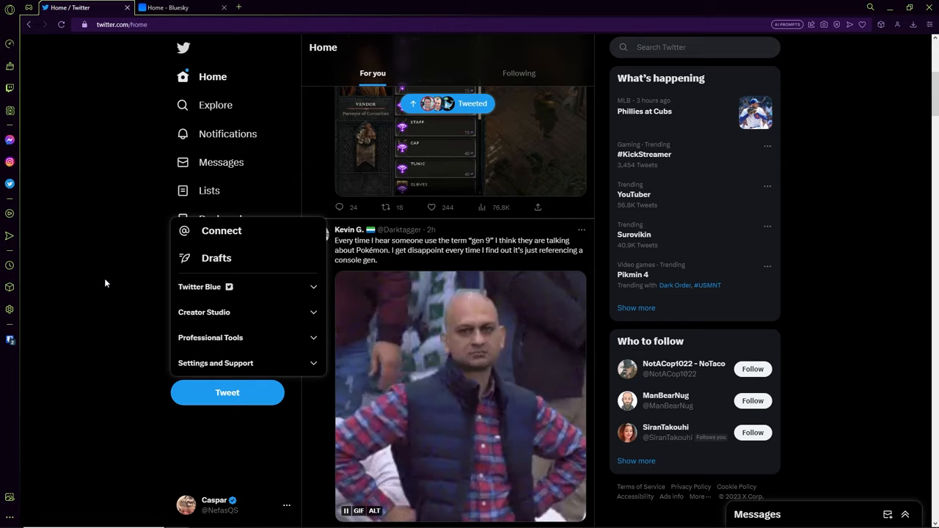
{"action": "left_click", "coordinate": [180, 7]}
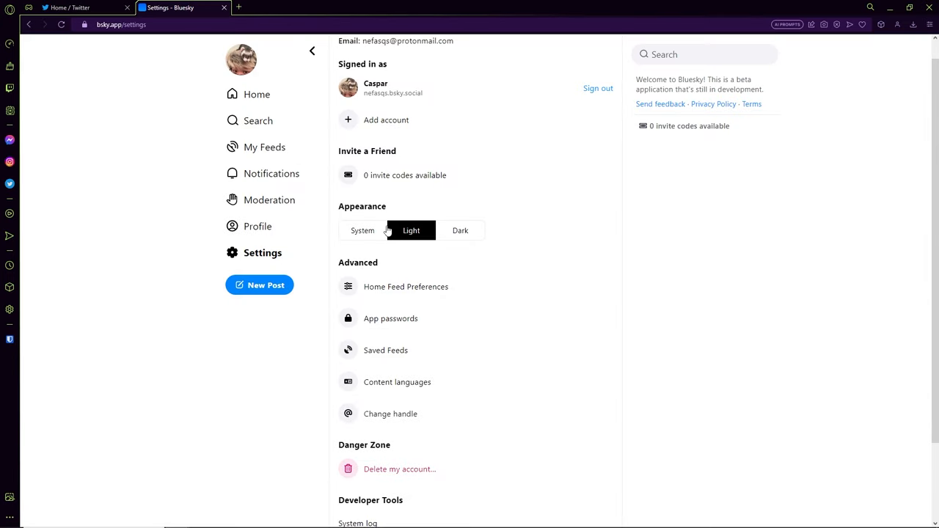
{"action": "mouse_move", "coordinate": [453, 233]}
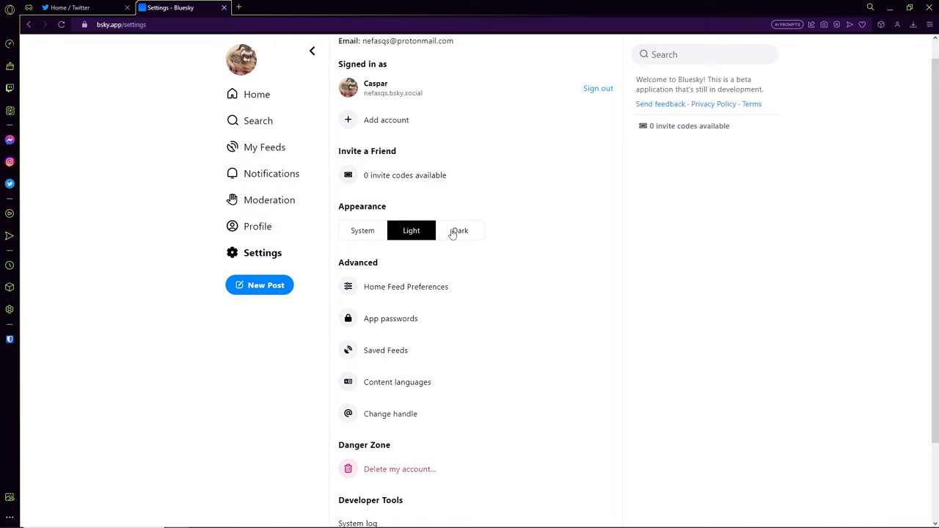
- Switch Bluesky to the dark theme and open the Moderation section
{"action": "left_click", "coordinate": [460, 230]}
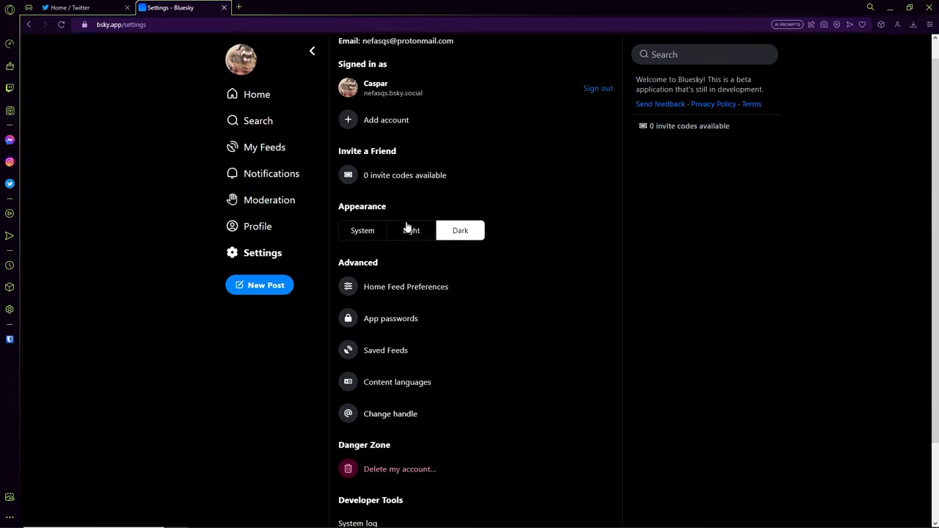
{"action": "scroll", "scroll_direction": "down", "scroll_amount": 3}
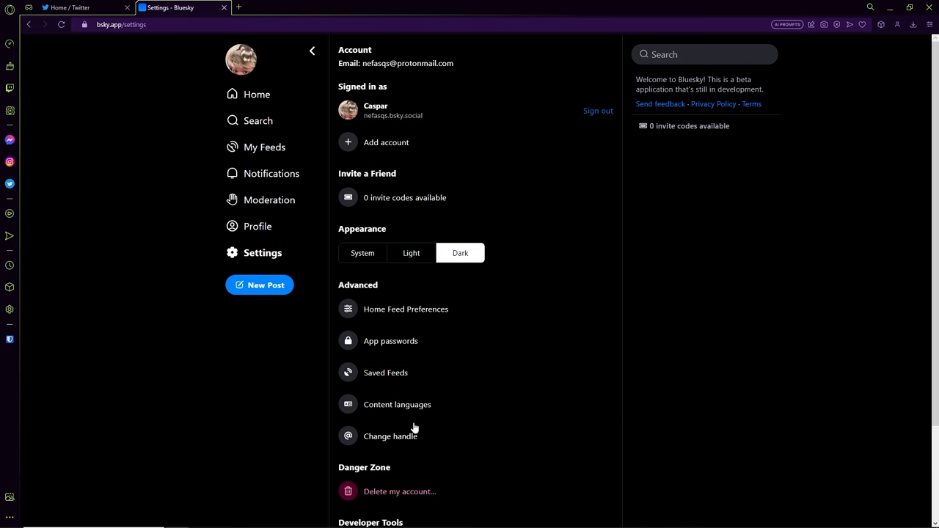
{"action": "left_click", "coordinate": [269, 200]}
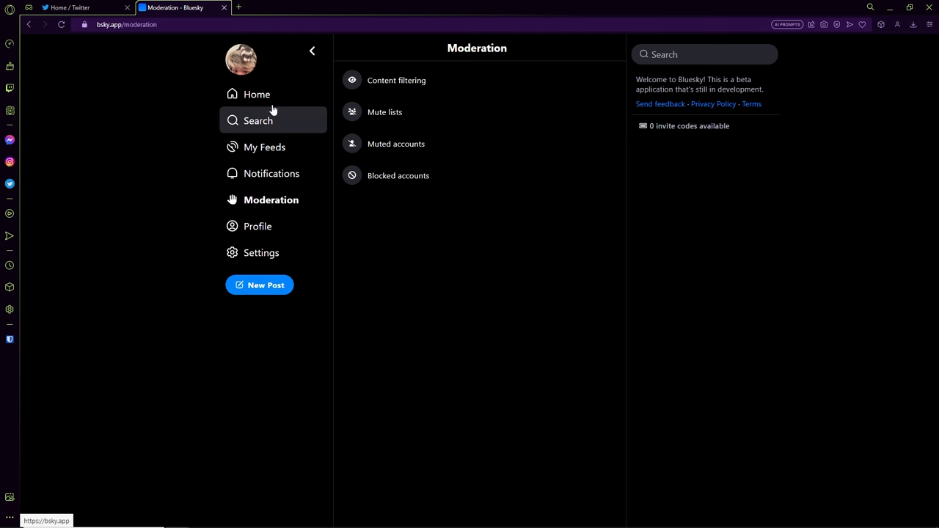
- Review the Content filtering levels, with a brief comparison glance at Twitter
{"action": "left_click", "coordinate": [397, 80]}
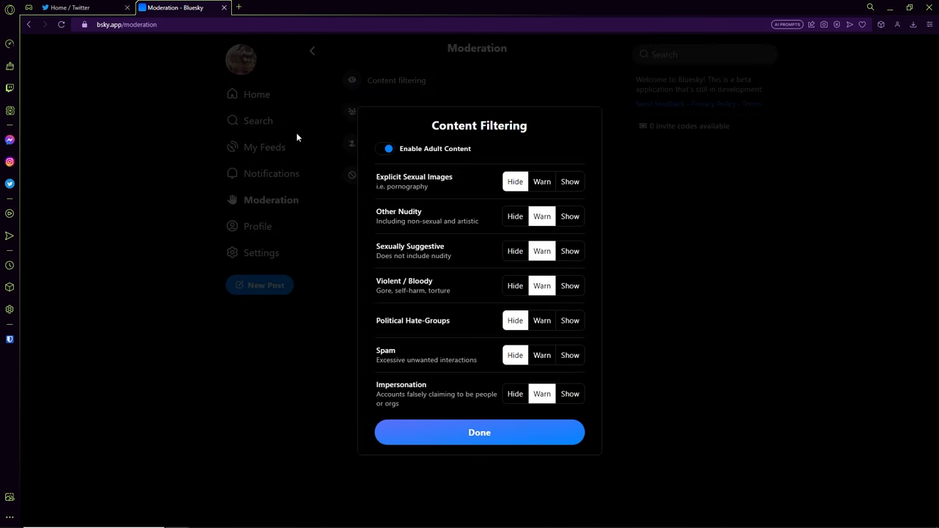
{"action": "left_click", "coordinate": [479, 432]}
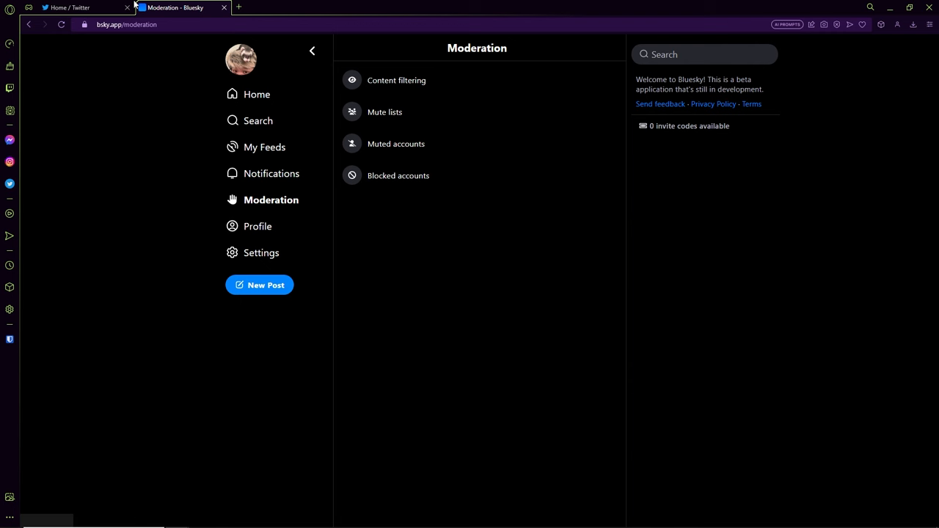
{"action": "mouse_move", "coordinate": [396, 80]}
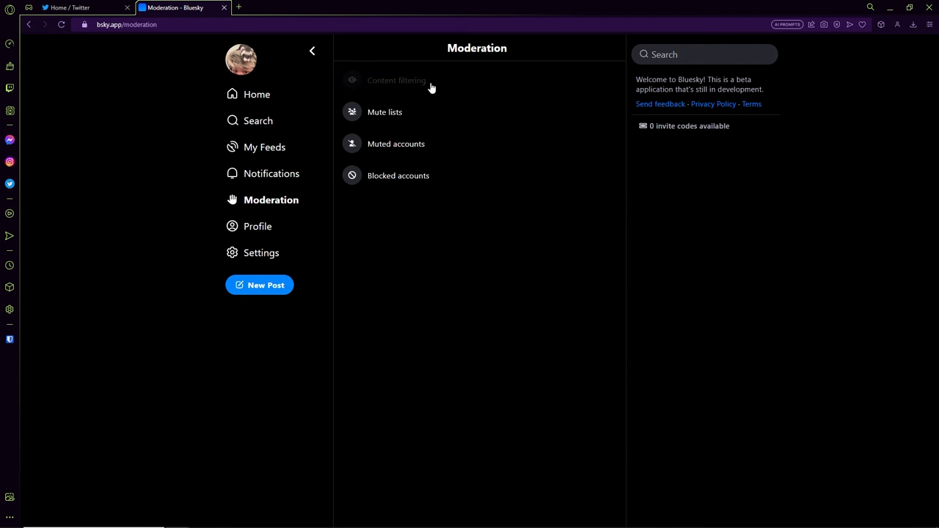
{"action": "left_click", "coordinate": [396, 80]}
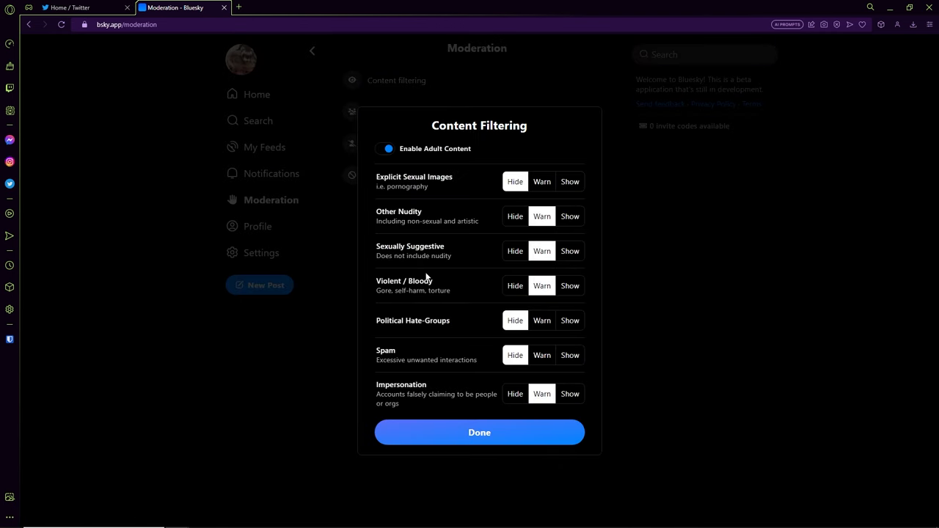
{"action": "left_click", "coordinate": [73, 8]}
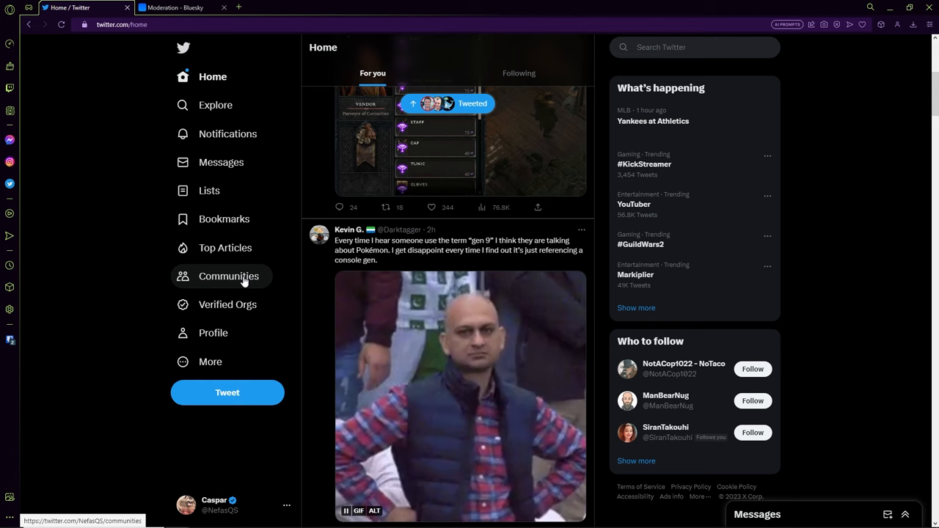
{"action": "left_click", "coordinate": [175, 8]}
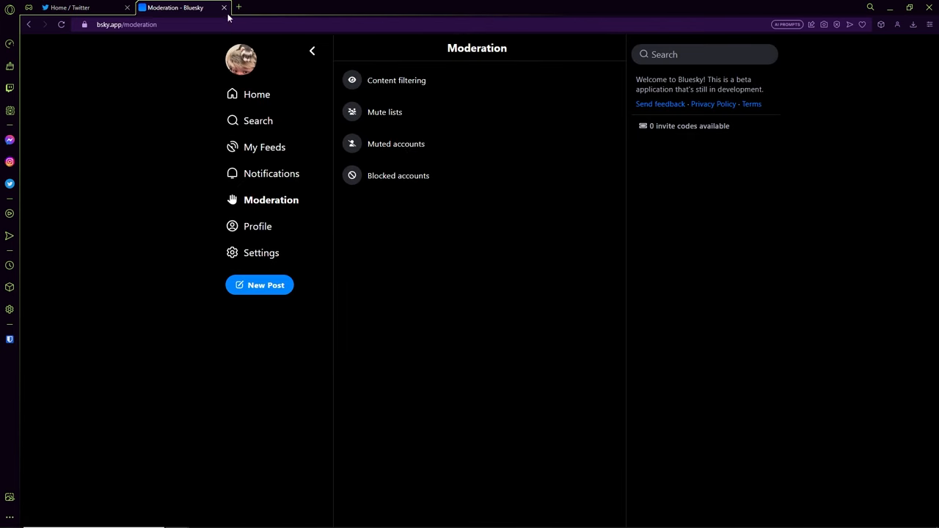
{"action": "mouse_move", "coordinate": [258, 121]}
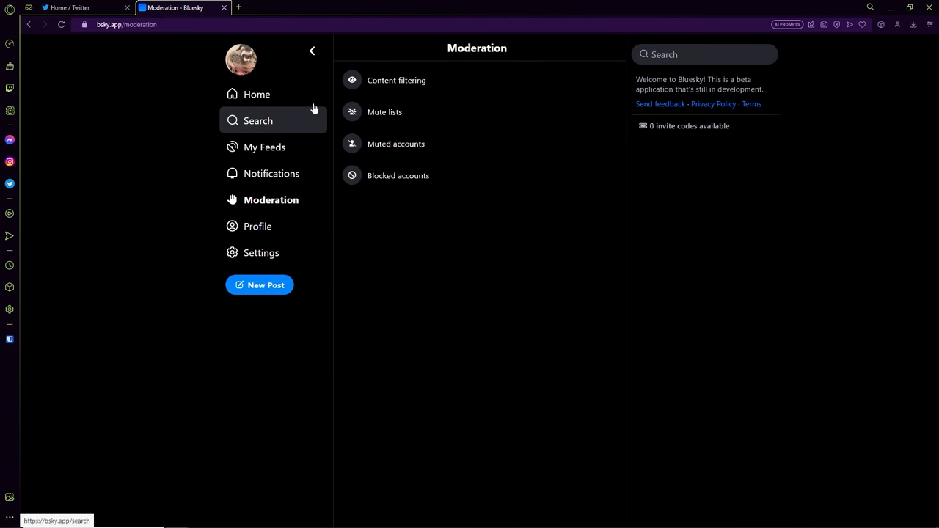
{"action": "left_click", "coordinate": [396, 80]}
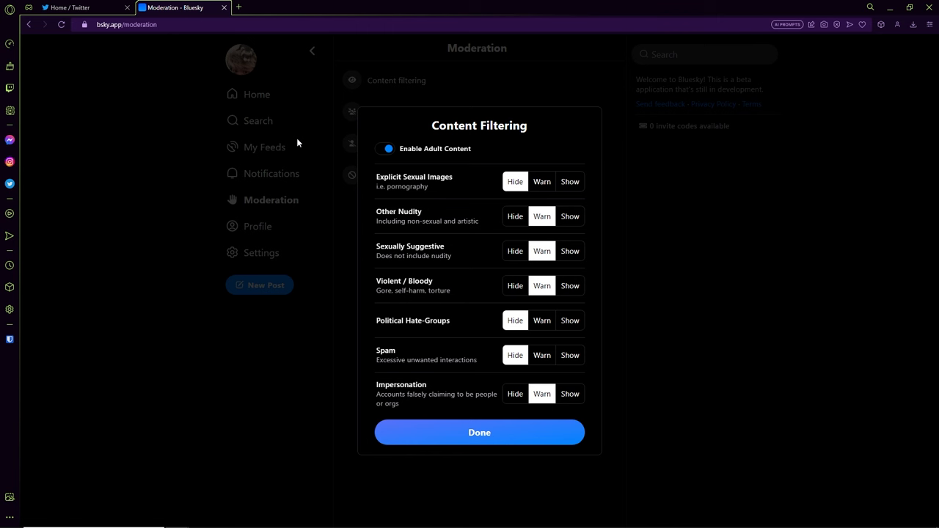
{"action": "mouse_move", "coordinate": [490, 325]}
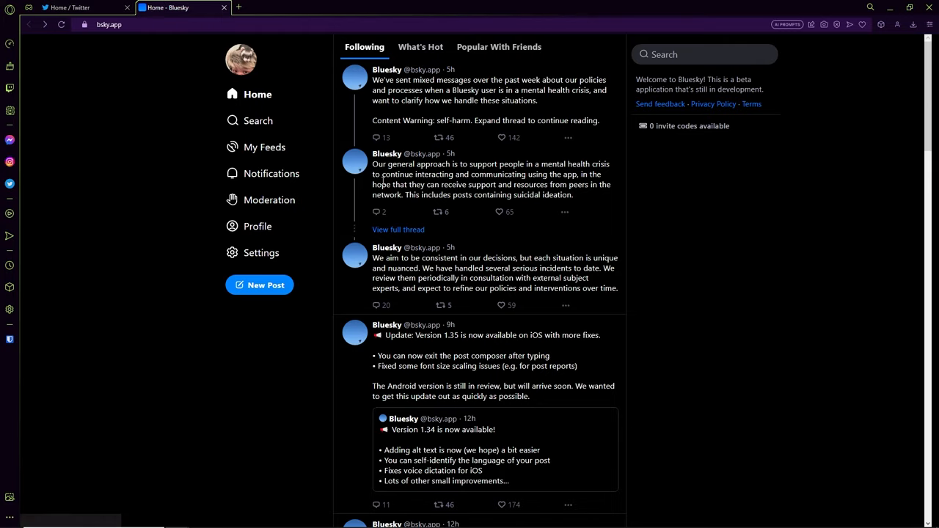
{"action": "mouse_move", "coordinate": [378, 184]}
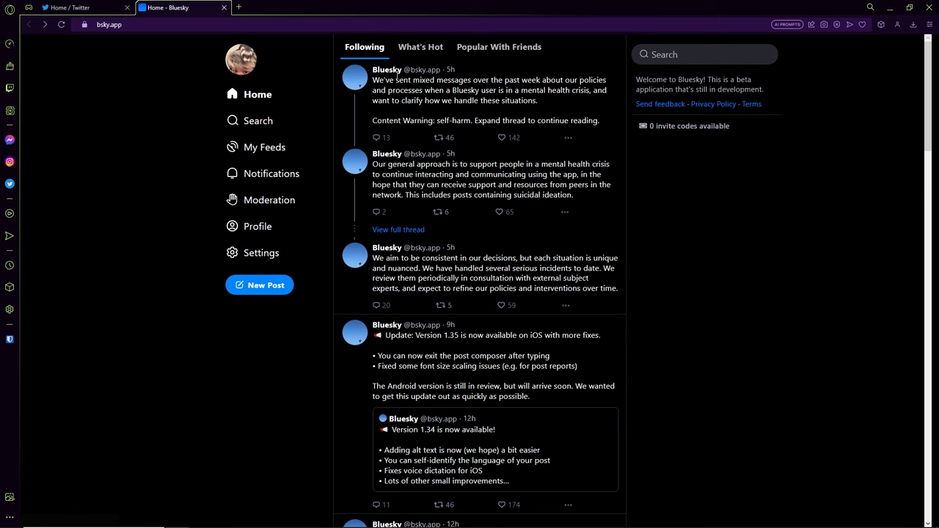
{"action": "mouse_move", "coordinate": [472, 136]}
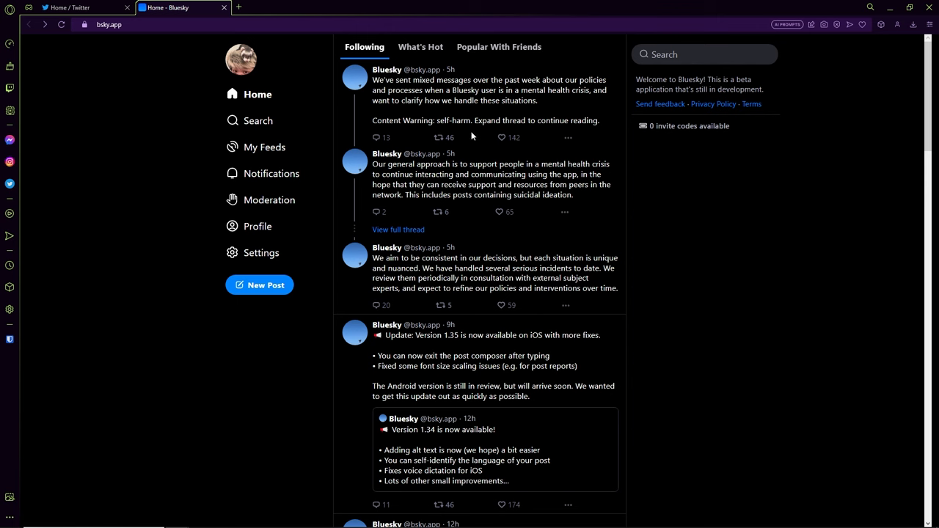
{"action": "mouse_move", "coordinate": [389, 151]}
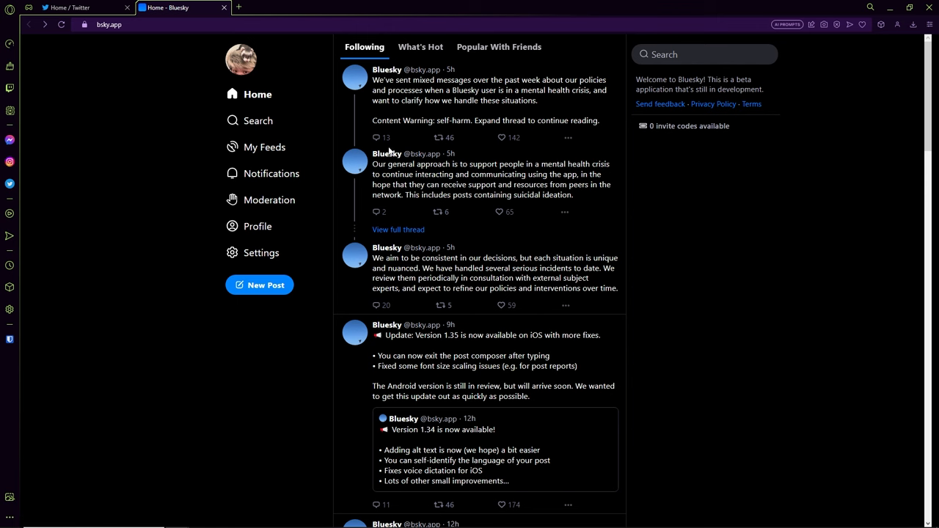
{"action": "mouse_move", "coordinate": [264, 146]}
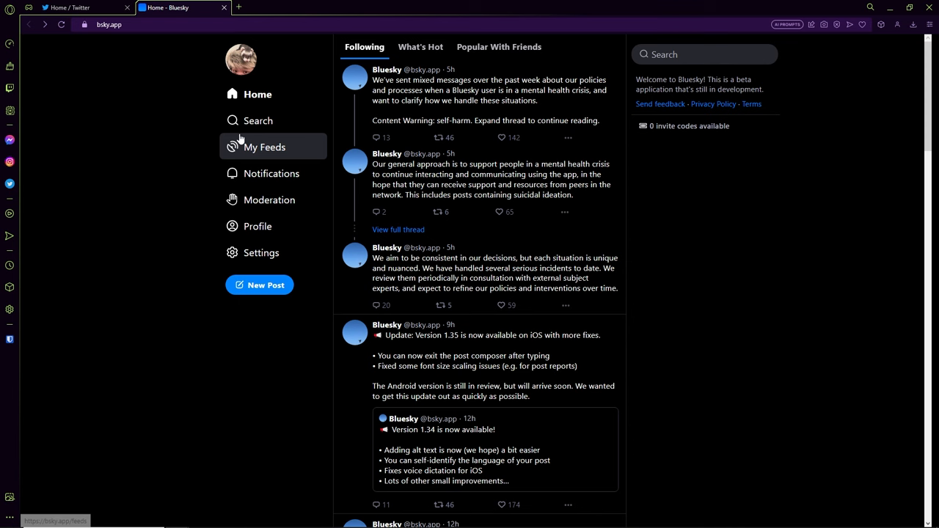
{"action": "mouse_move", "coordinate": [70, 7]}
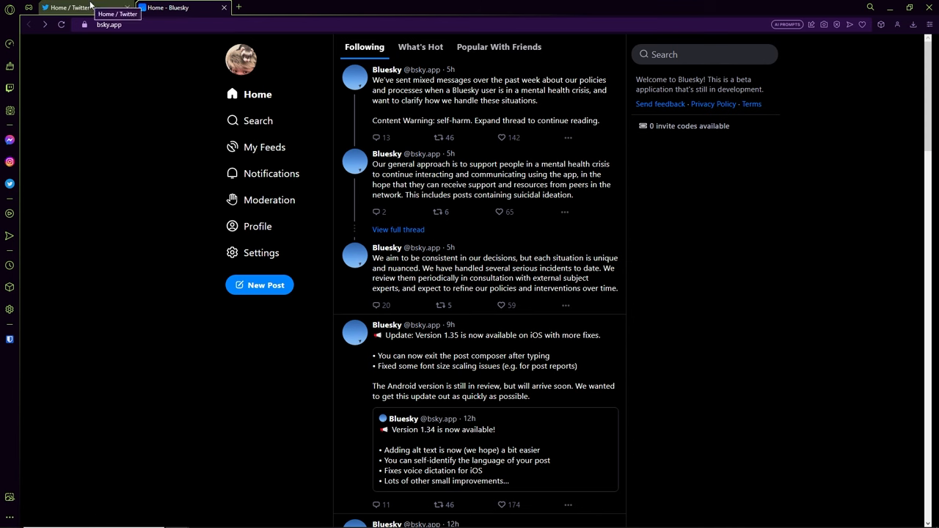
{"action": "mouse_move", "coordinate": [269, 199]}
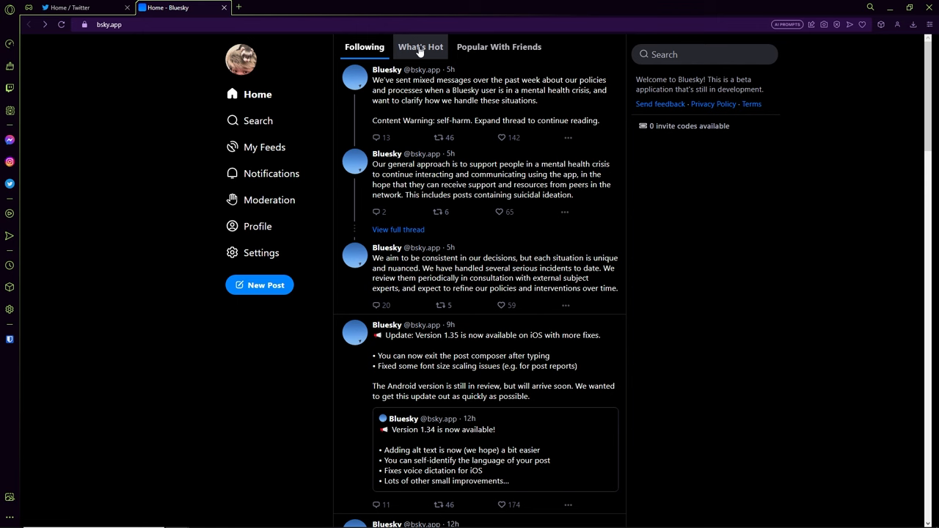
- Show Bluesky's What's Hot feed, then switch to Twitter's home timeline
{"action": "left_click", "coordinate": [421, 46]}
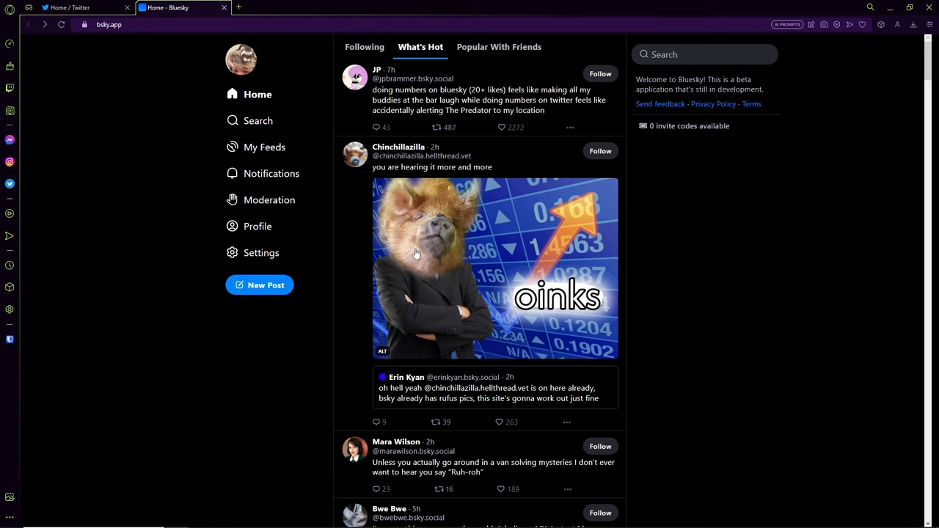
{"action": "mouse_move", "coordinate": [355, 226]}
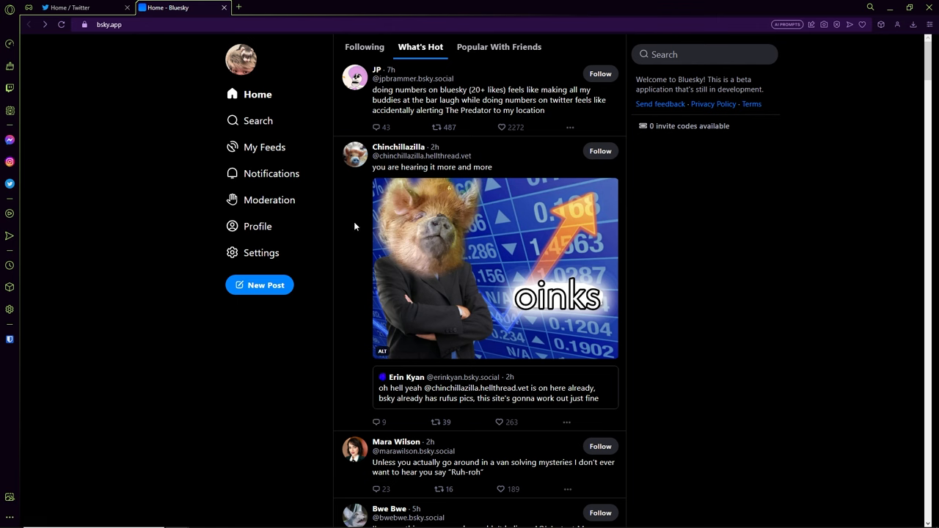
{"action": "left_click", "coordinate": [73, 7]}
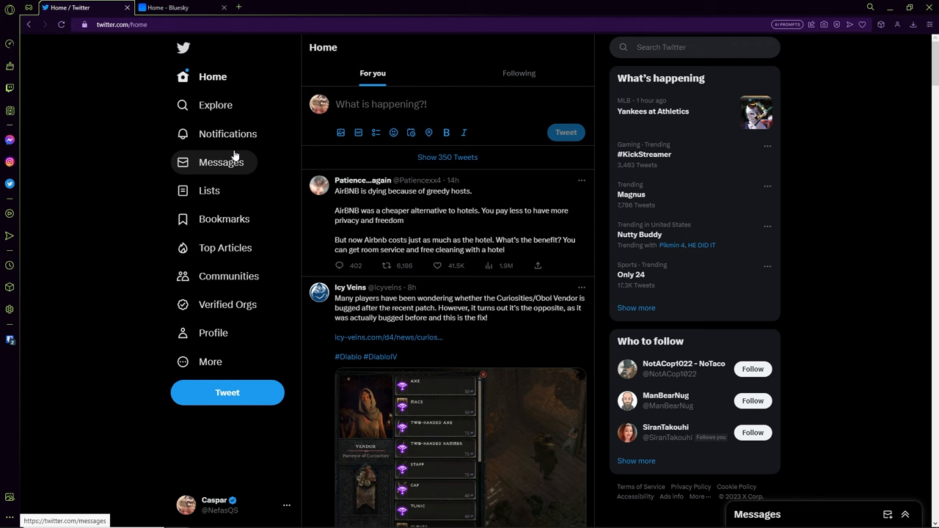
- Compare Twitter's Following timeline with Bluesky's What's Hot feed, ending on Bluesky
{"action": "left_click", "coordinate": [176, 8]}
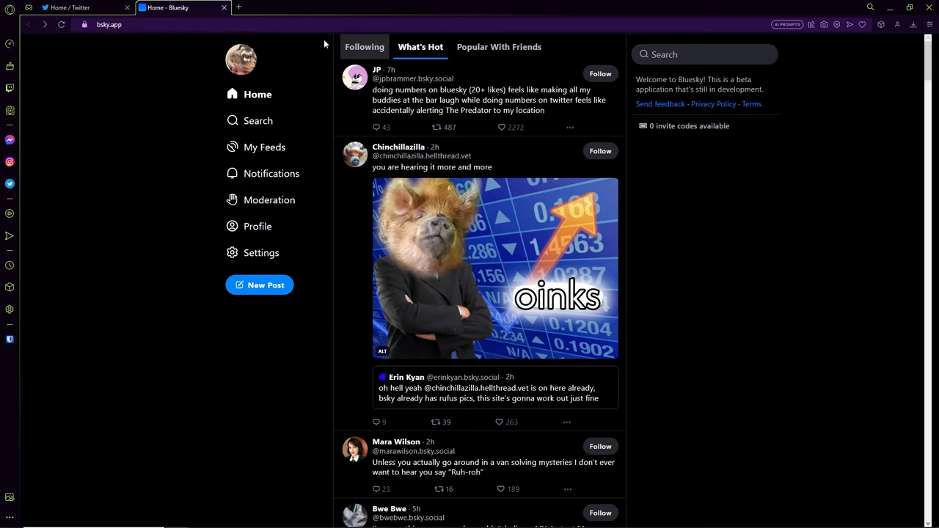
{"action": "left_click", "coordinate": [80, 8]}
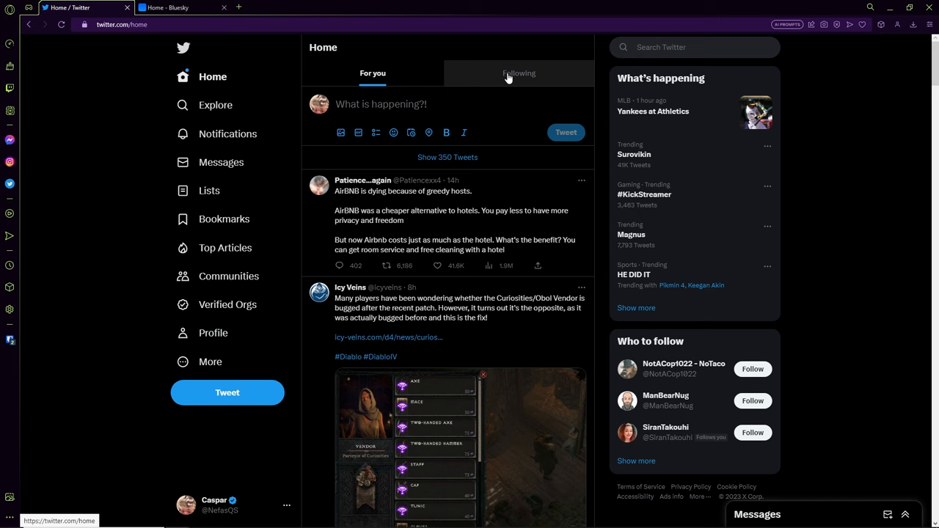
{"action": "left_click", "coordinate": [373, 72]}
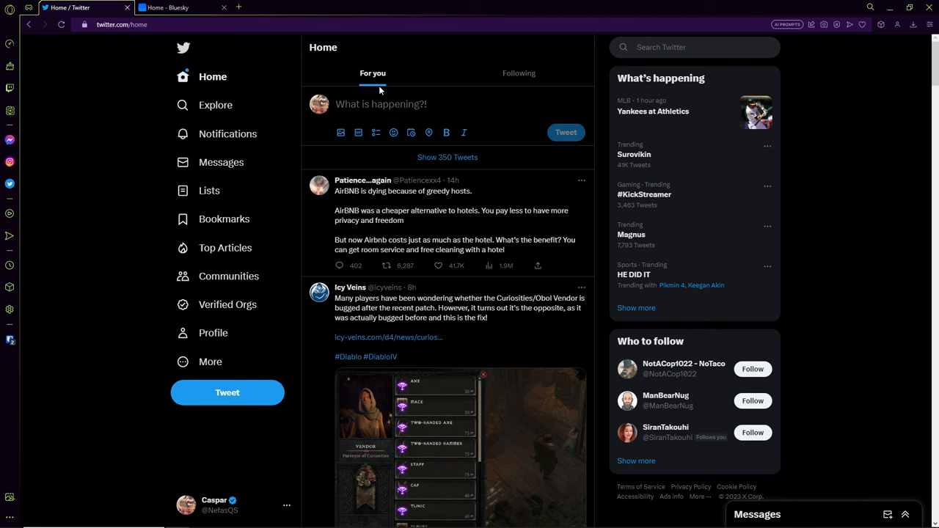
{"action": "left_click", "coordinate": [176, 8]}
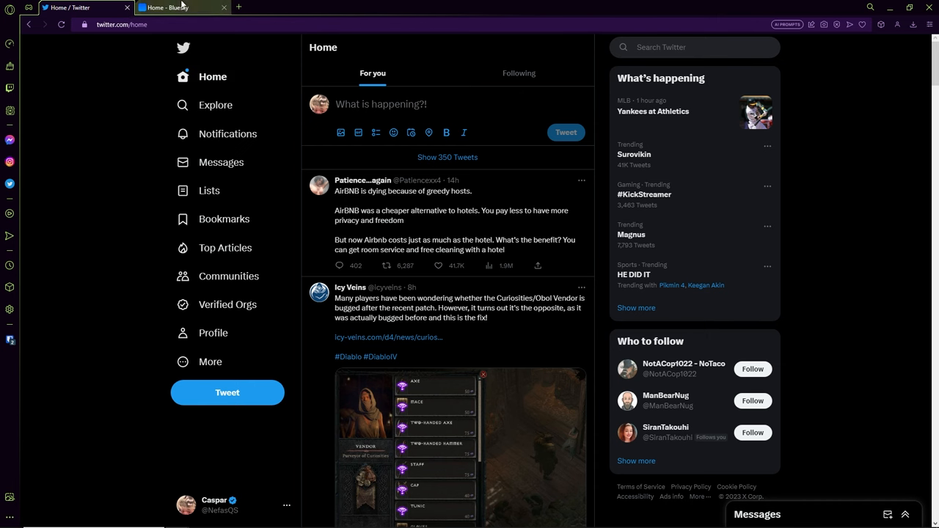
{"action": "scroll", "scroll_direction": "down", "scroll_amount": 3}
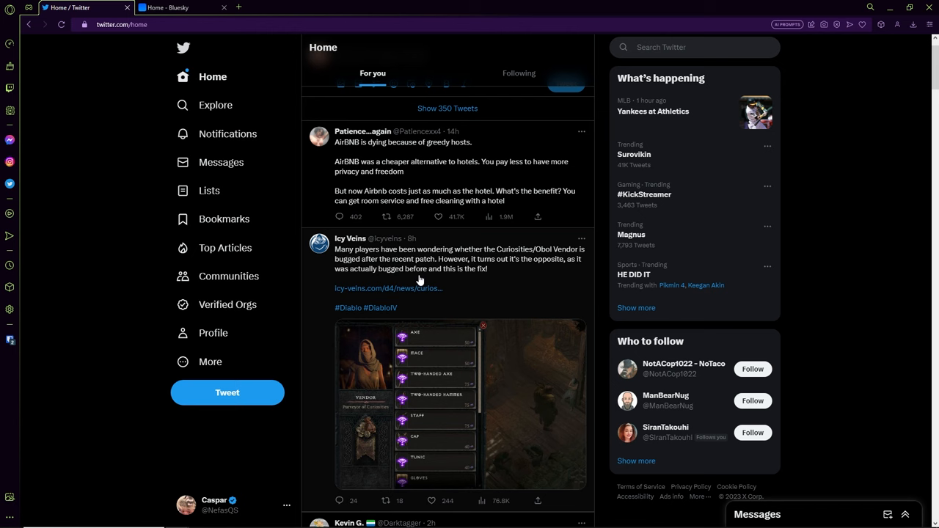
{"action": "mouse_move", "coordinate": [411, 165]}
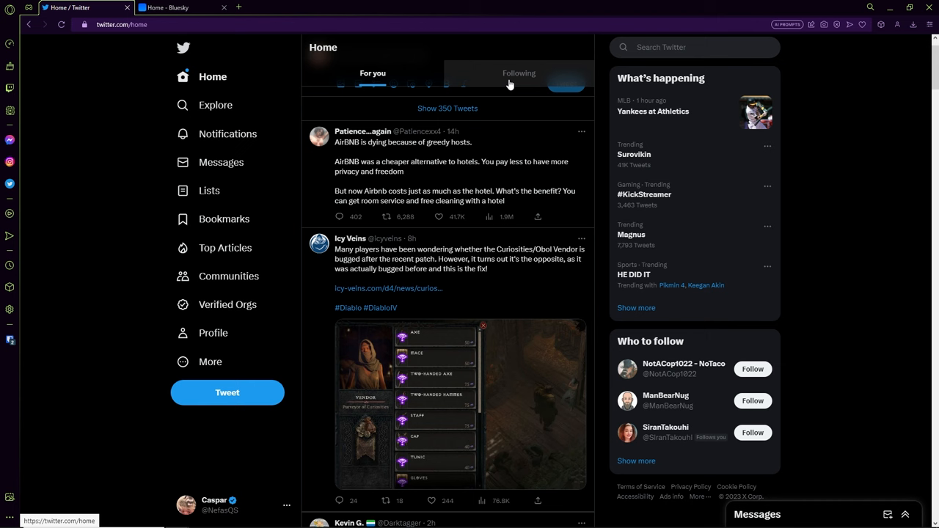
{"action": "left_click", "coordinate": [168, 8]}
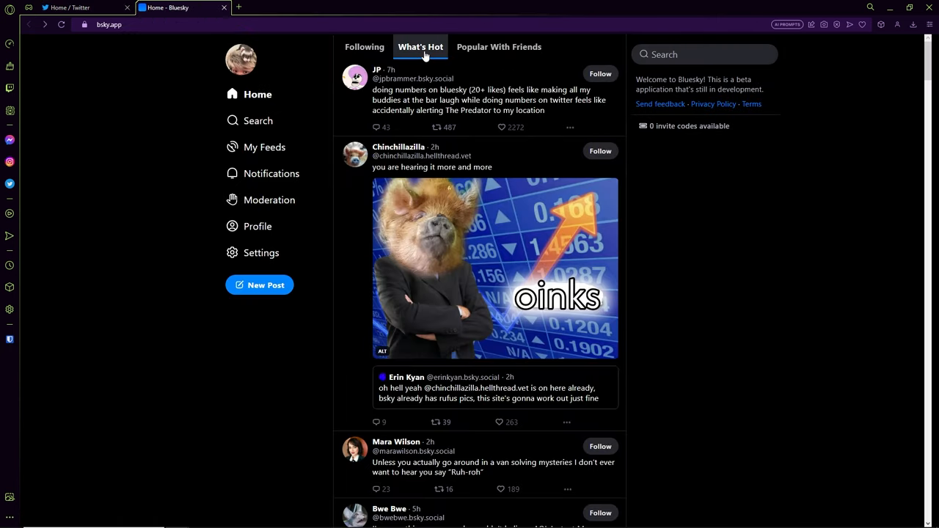
- Scroll through What's Hot, show Popular With Friends, then bring up Twitter's timeline
{"action": "scroll", "scroll_direction": "down", "scroll_amount": 3}
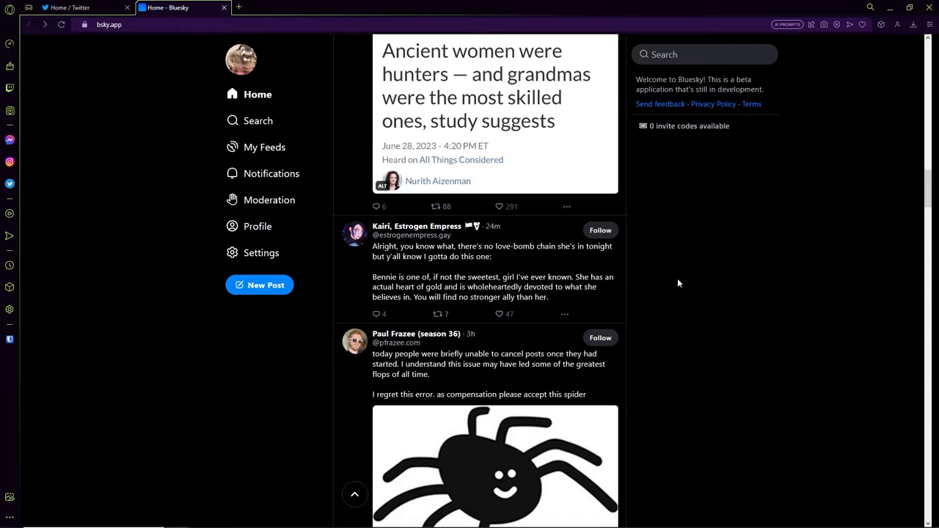
{"action": "scroll", "scroll_direction": "down", "scroll_amount": 3}
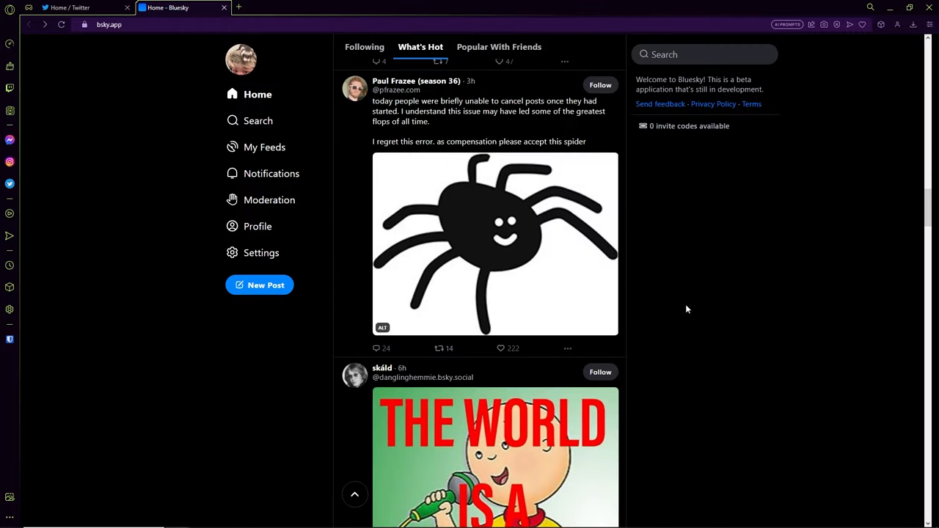
{"action": "scroll", "scroll_direction": "up", "scroll_amount": 3}
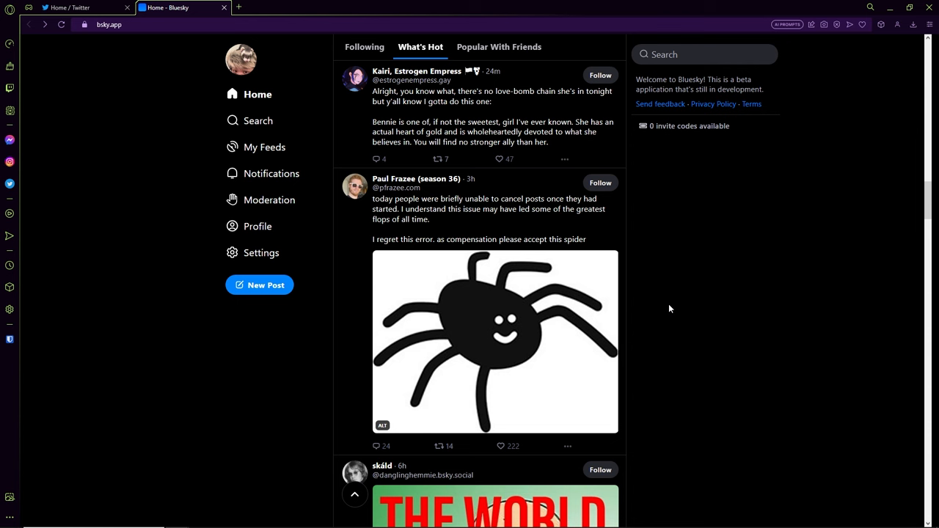
{"action": "scroll", "scroll_direction": "up", "scroll_amount": 3}
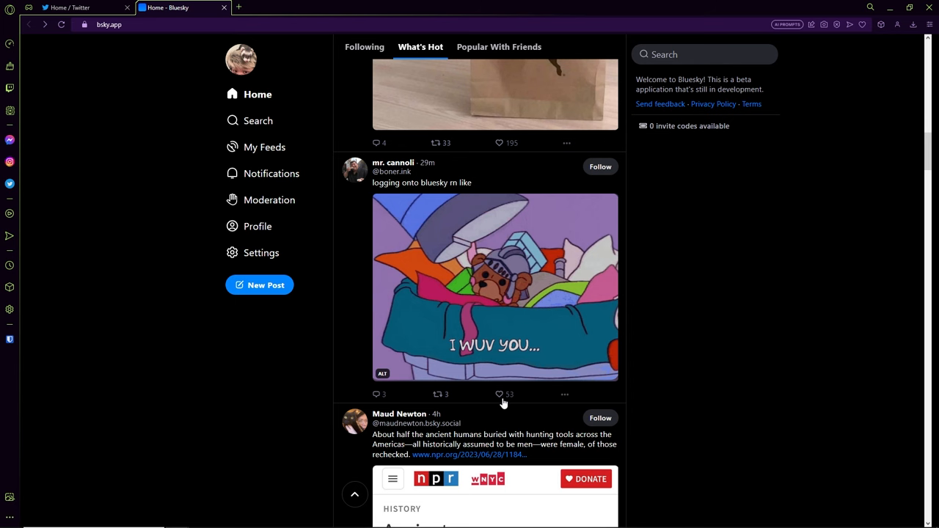
{"action": "mouse_move", "coordinate": [648, 370]}
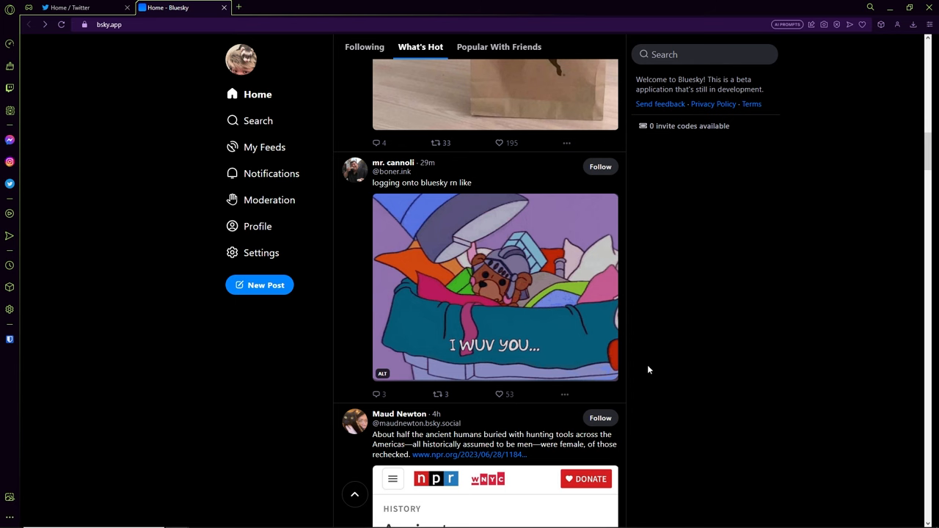
{"action": "left_click", "coordinate": [499, 46]}
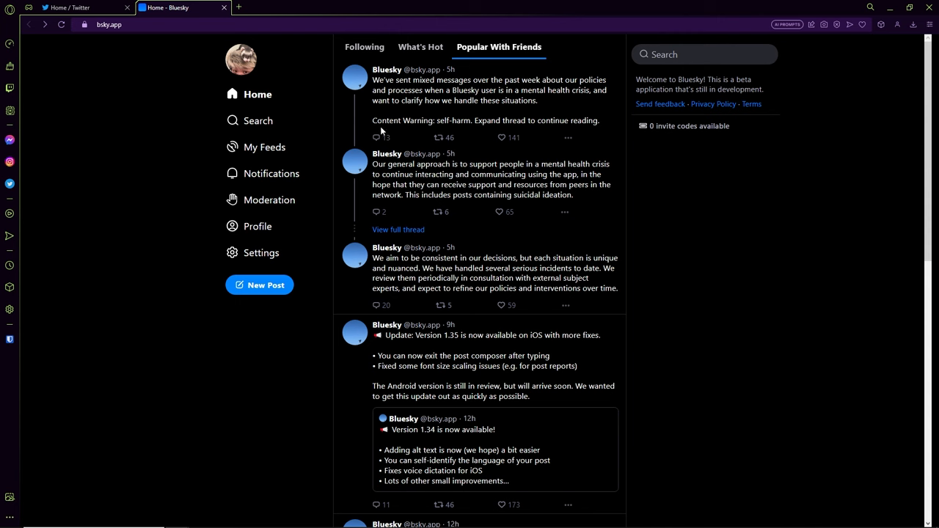
{"action": "mouse_move", "coordinate": [391, 93]}
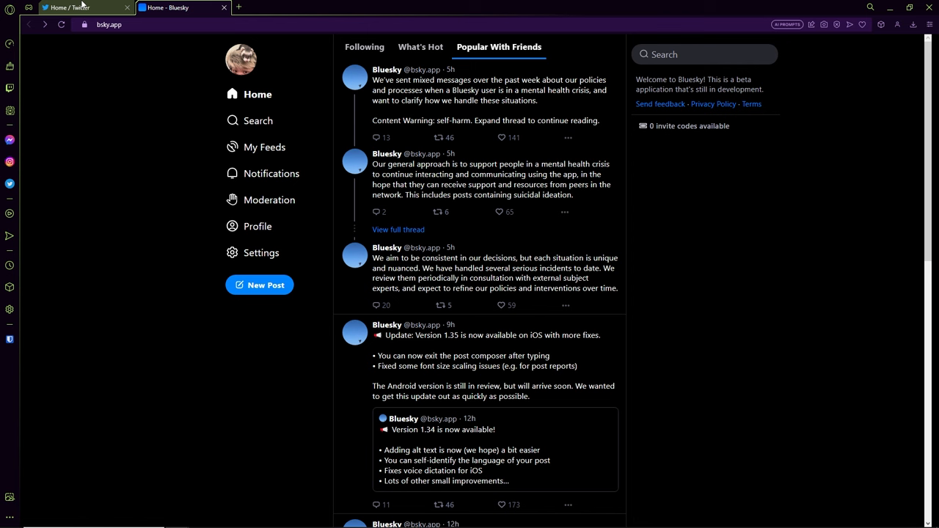
{"action": "left_click", "coordinate": [73, 7]}
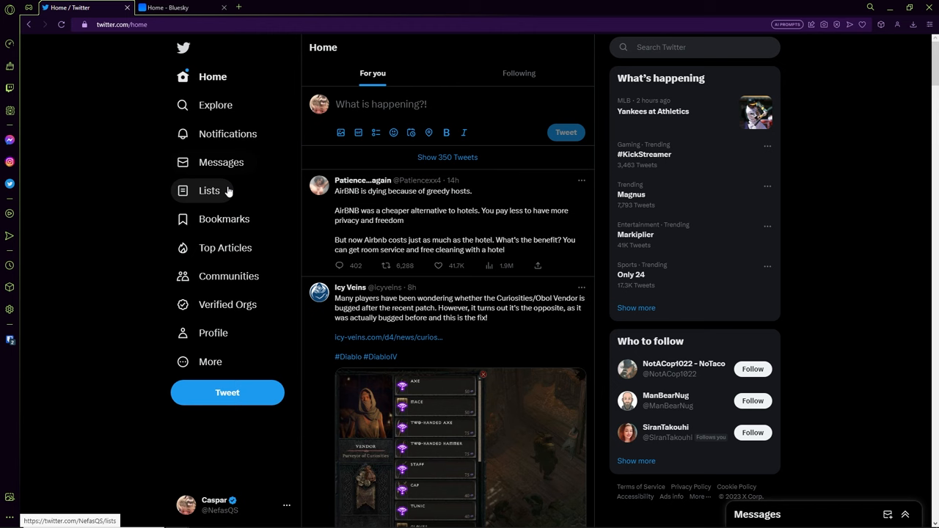
- Check Bluesky notifications, then open My Feeds showing the What's Hot feed
{"action": "left_click", "coordinate": [215, 105]}
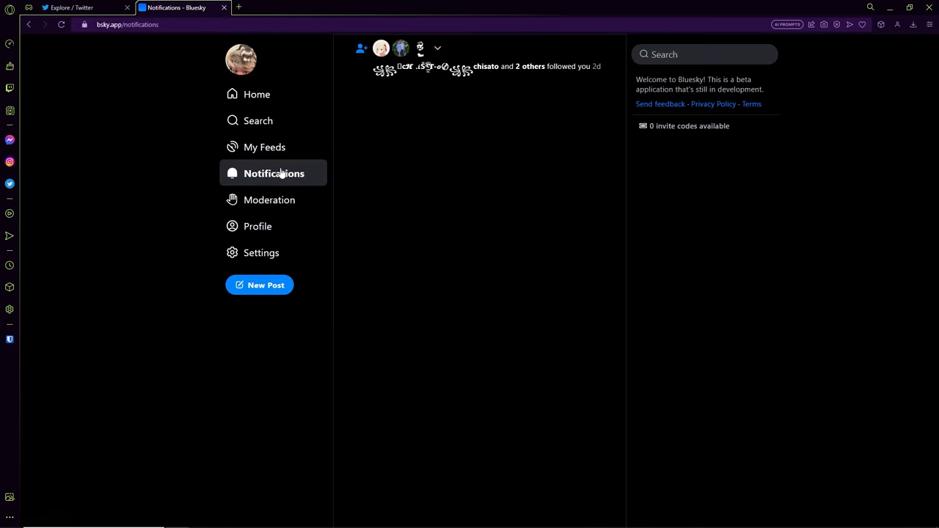
{"action": "left_click", "coordinate": [266, 147]}
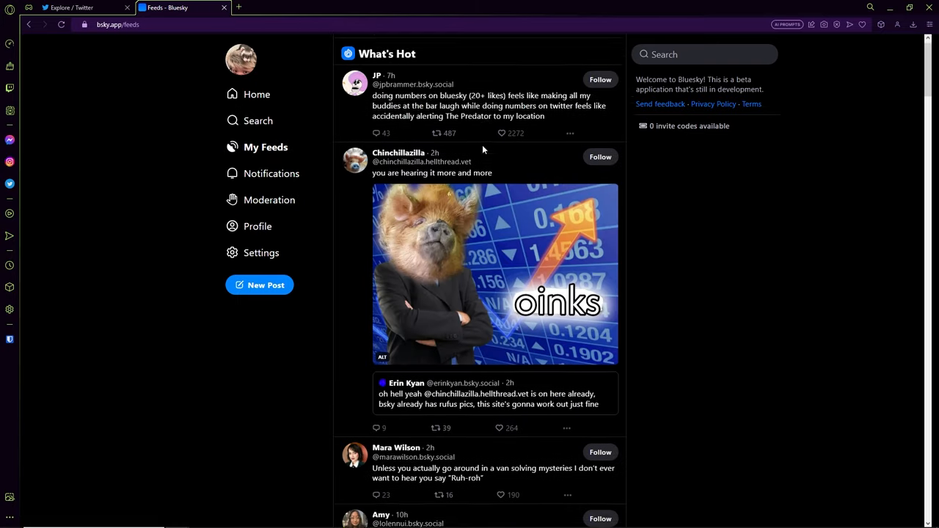
{"action": "left_click", "coordinate": [266, 147]}
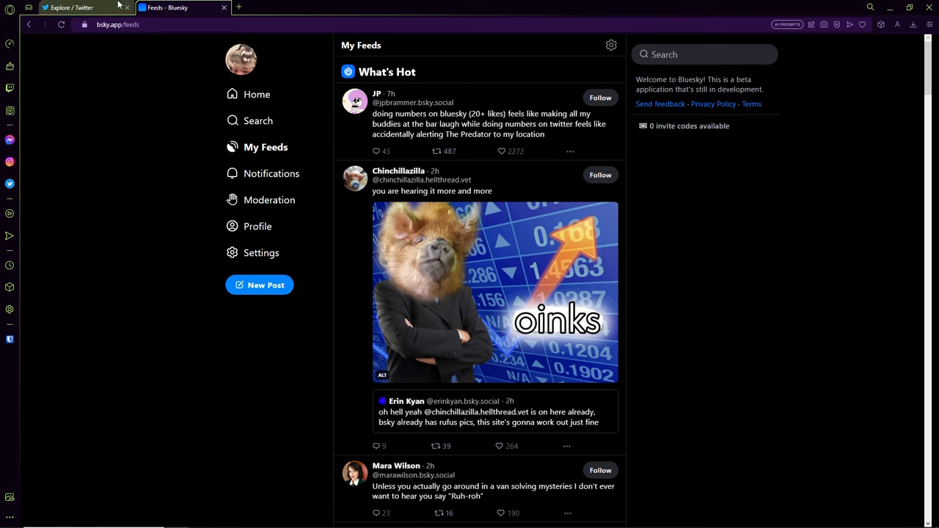
{"action": "mouse_move", "coordinate": [74, 8]}
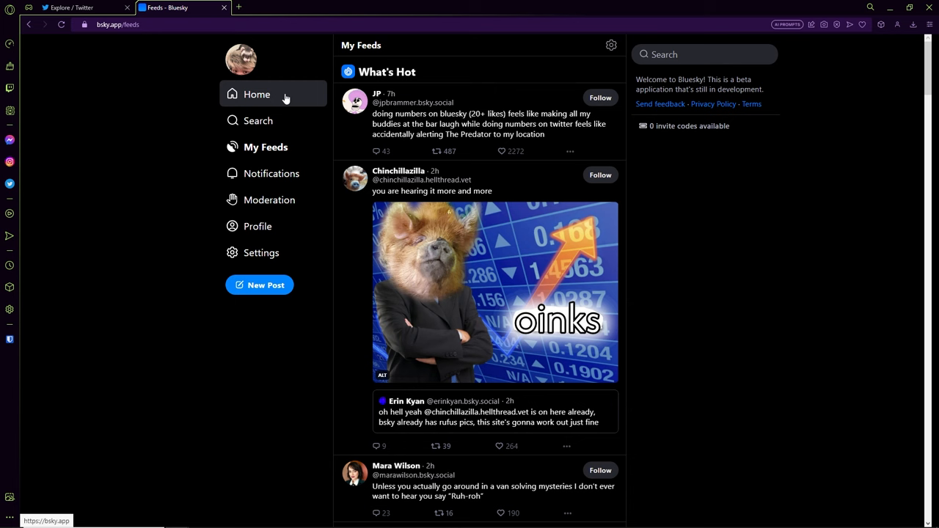
{"action": "mouse_move", "coordinate": [242, 92]}
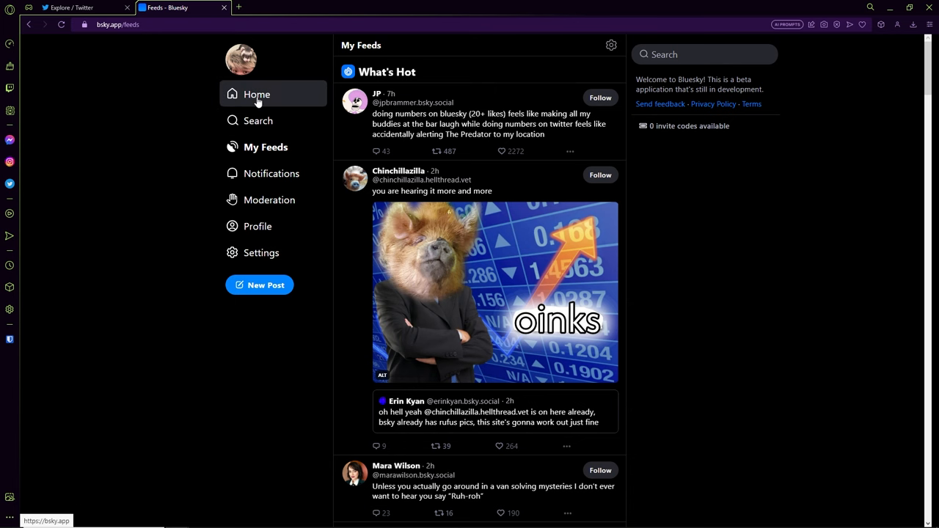
- Go back to the home feed and open the bsky.app profile from the top post's author
{"action": "left_click", "coordinate": [257, 94]}
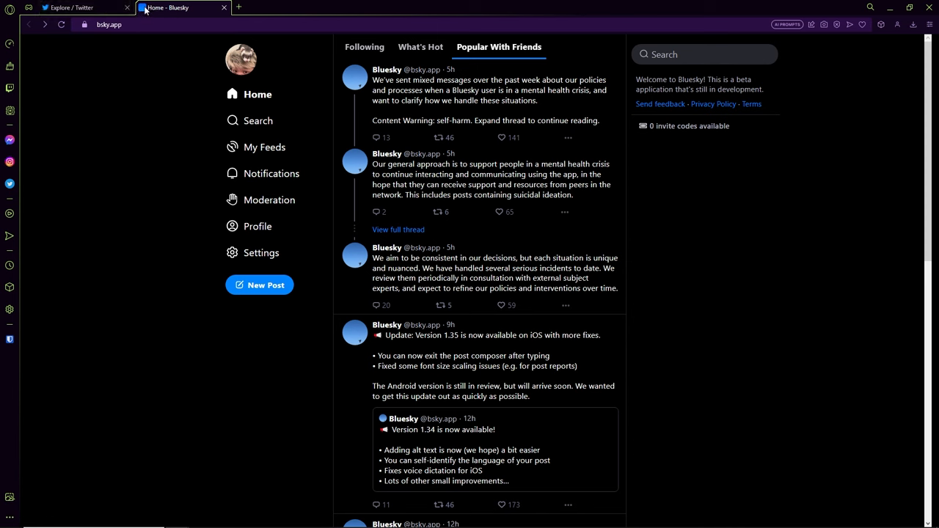
{"action": "mouse_move", "coordinate": [146, 9]}
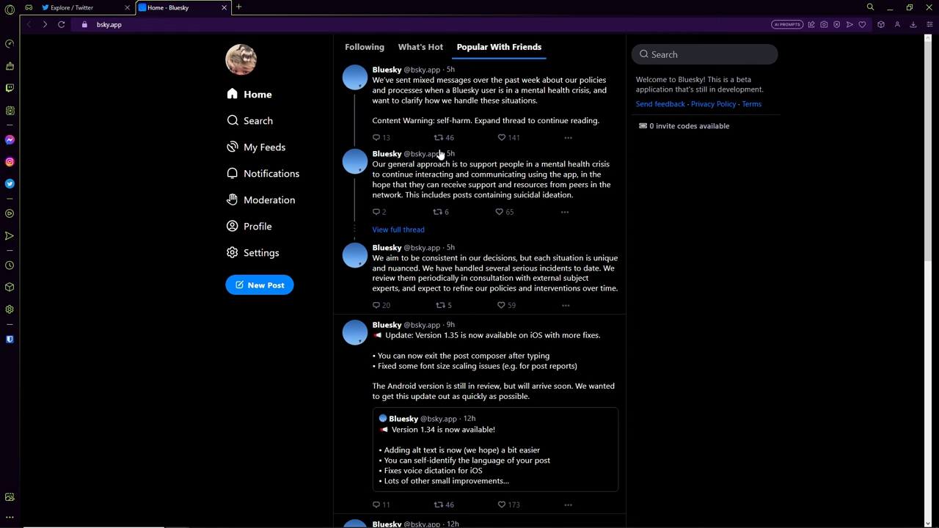
{"action": "mouse_move", "coordinate": [521, 275]}
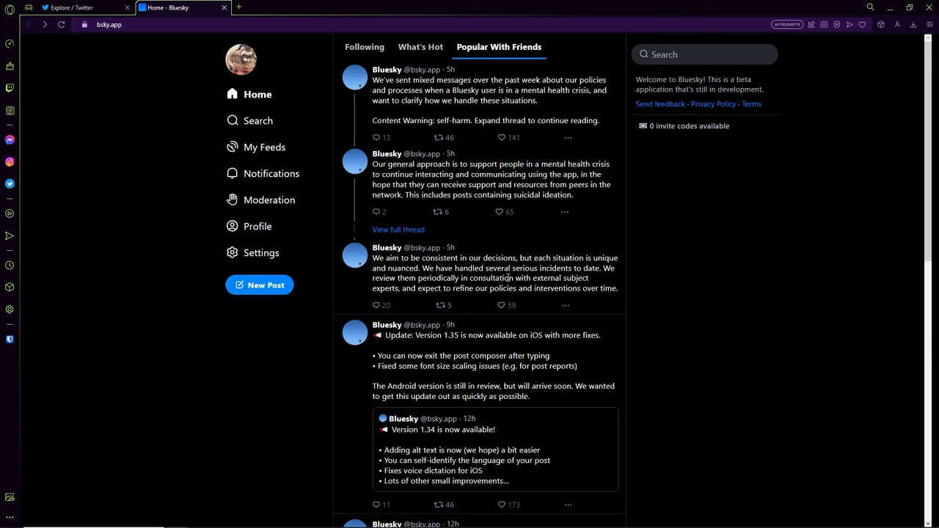
{"action": "mouse_move", "coordinate": [387, 69]}
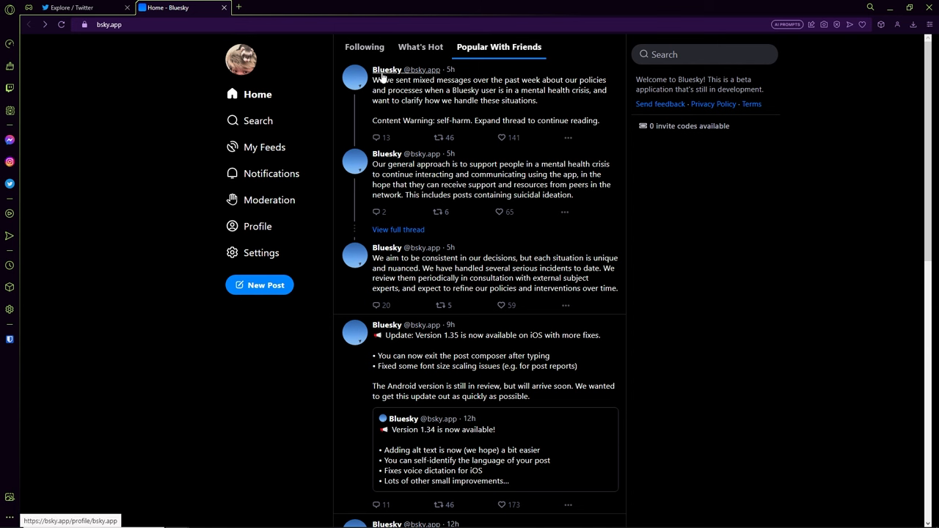
{"action": "left_click", "coordinate": [387, 70]}
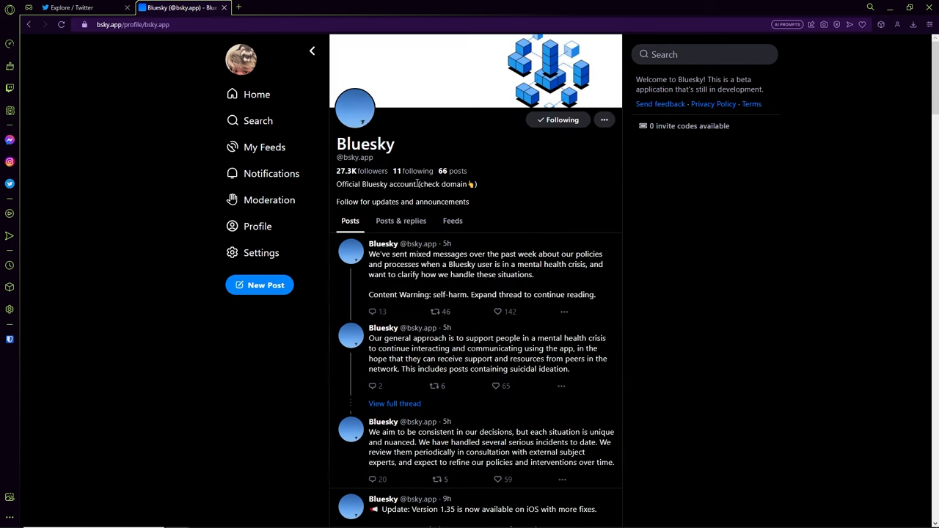
- Scroll through the official Bluesky account's older posts, then switch over to Twitter
{"action": "scroll", "scroll_direction": "down", "scroll_amount": 3}
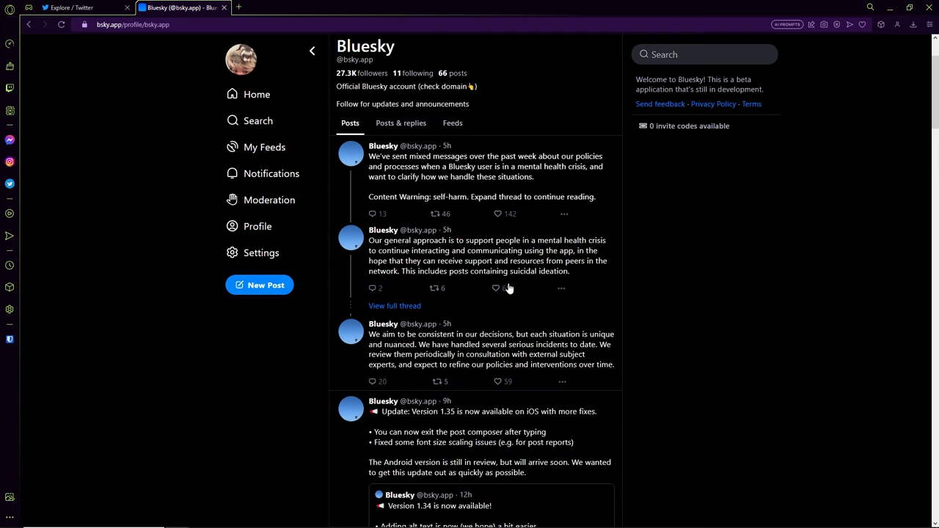
{"action": "scroll", "scroll_direction": "down", "scroll_amount": 3}
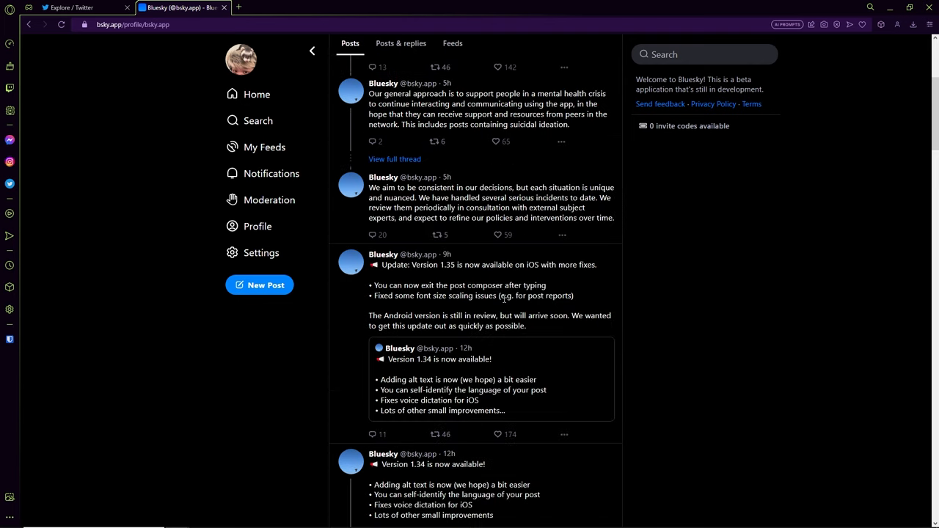
{"action": "scroll", "scroll_direction": "down", "scroll_amount": 3}
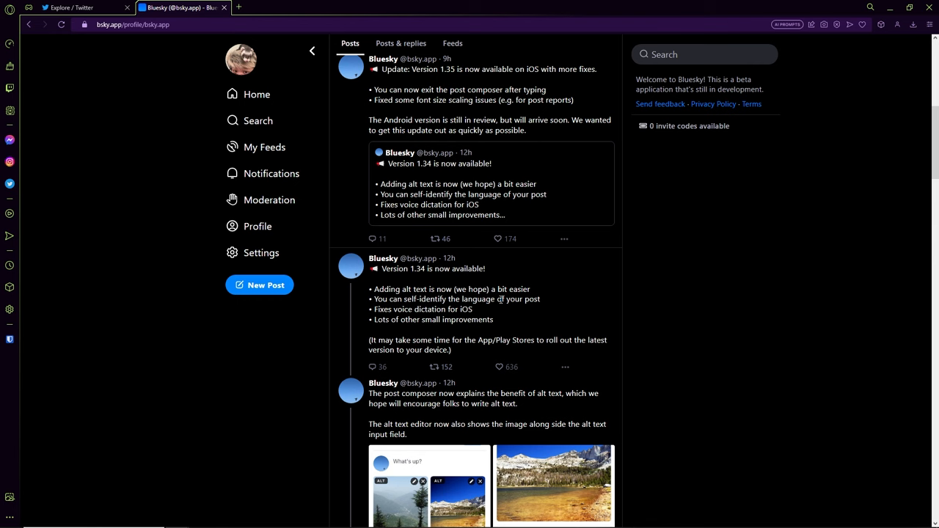
{"action": "scroll", "scroll_direction": "down", "scroll_amount": 3}
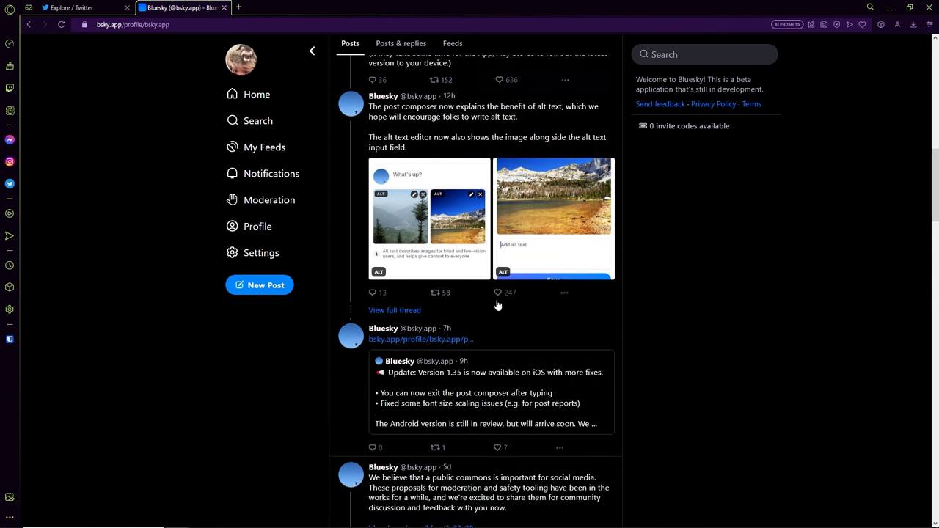
{"action": "scroll", "scroll_direction": "down", "scroll_amount": 3}
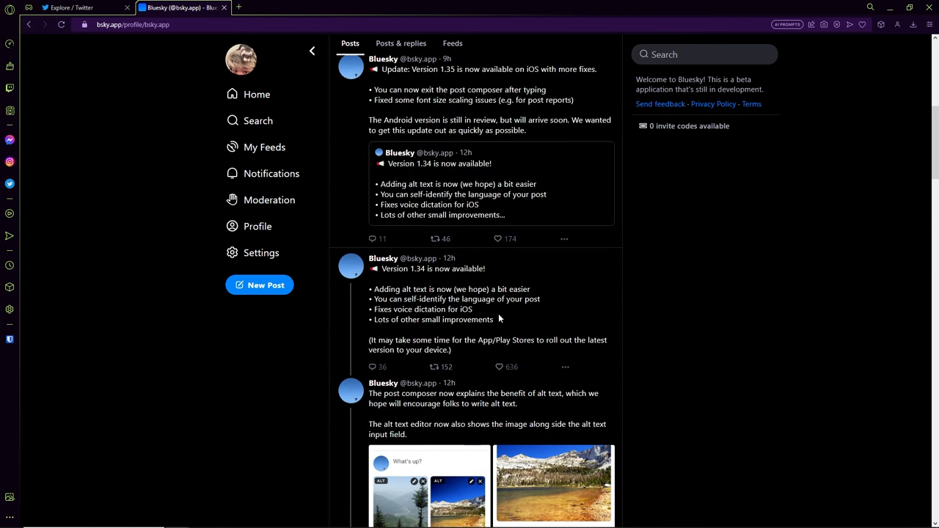
{"action": "scroll", "scroll_direction": "down", "scroll_amount": 3}
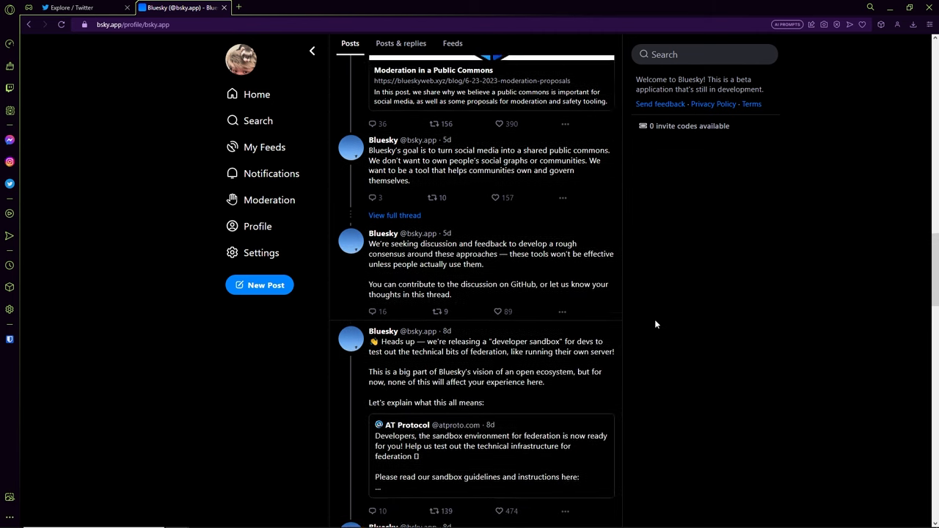
{"action": "scroll", "scroll_direction": "down", "scroll_amount": 3}
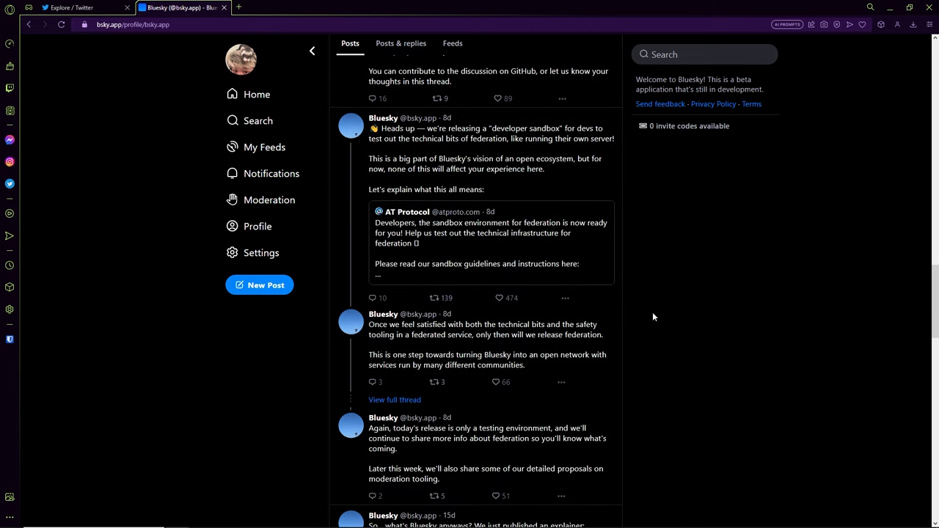
{"action": "scroll", "scroll_direction": "down", "scroll_amount": 3}
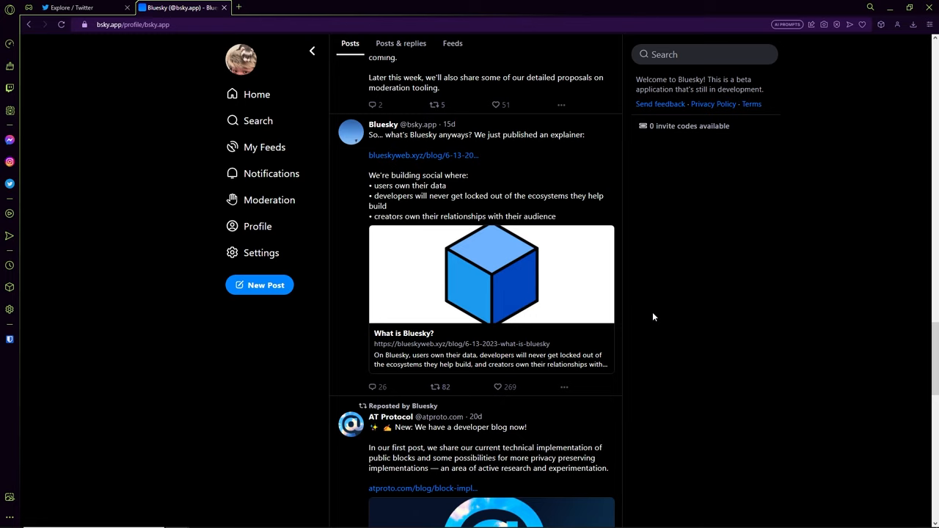
{"action": "scroll", "scroll_direction": "down", "scroll_amount": 3}
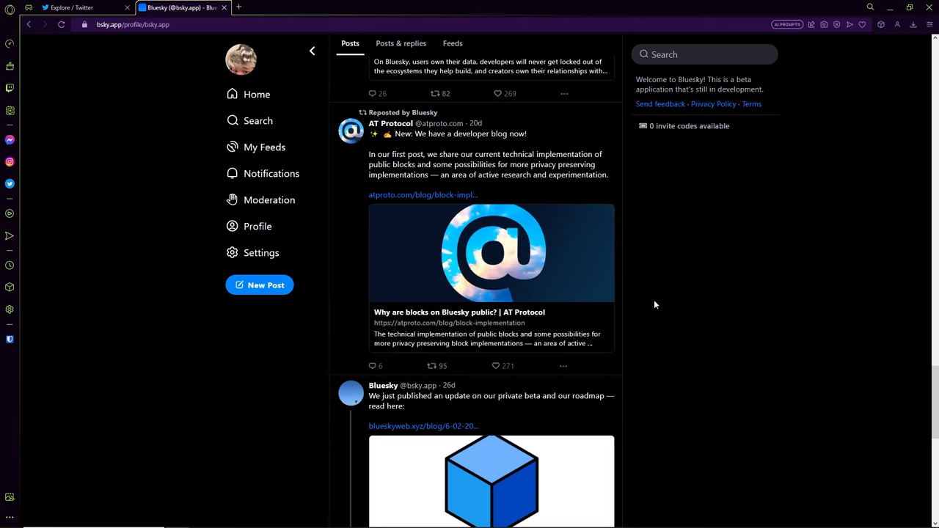
{"action": "scroll", "scroll_direction": "down", "scroll_amount": 3}
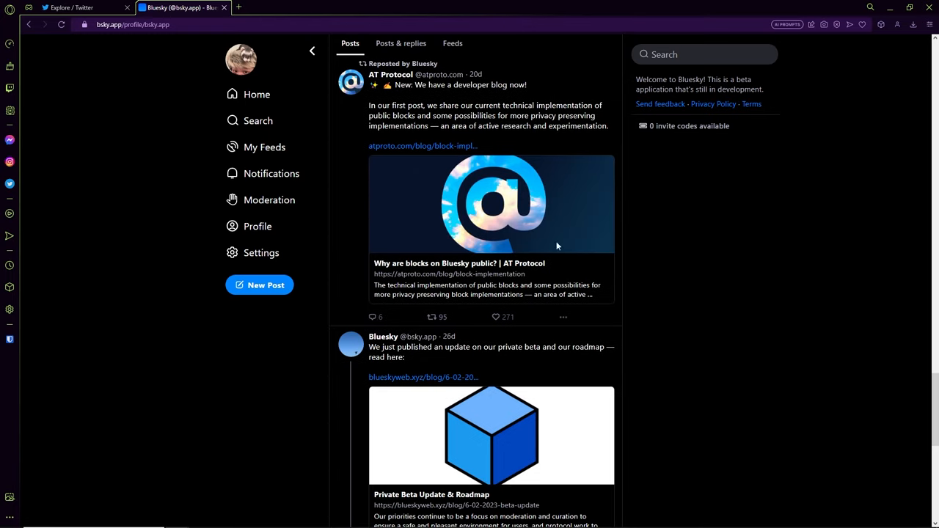
{"action": "left_click", "coordinate": [70, 7]}
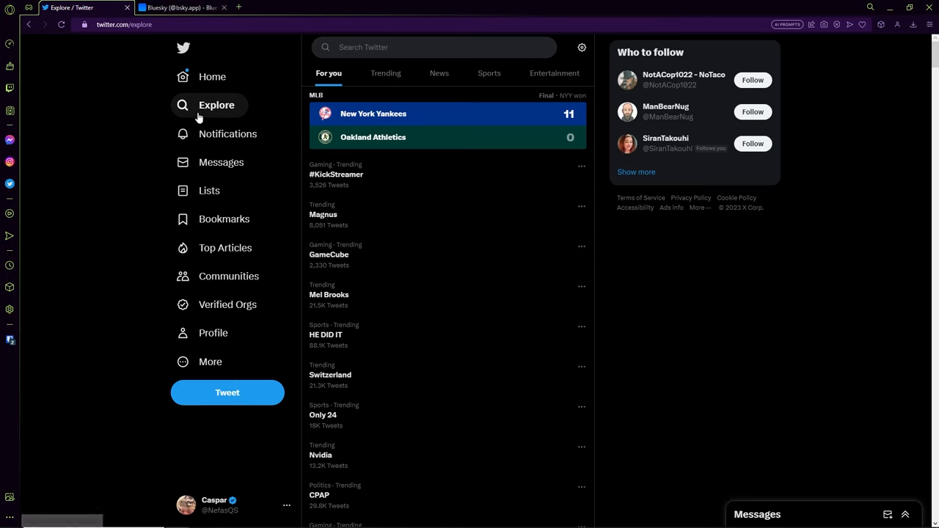
- Open Twitter's Explore page, then scroll the mobile app's For you timeline
{"action": "left_click", "coordinate": [176, 7]}
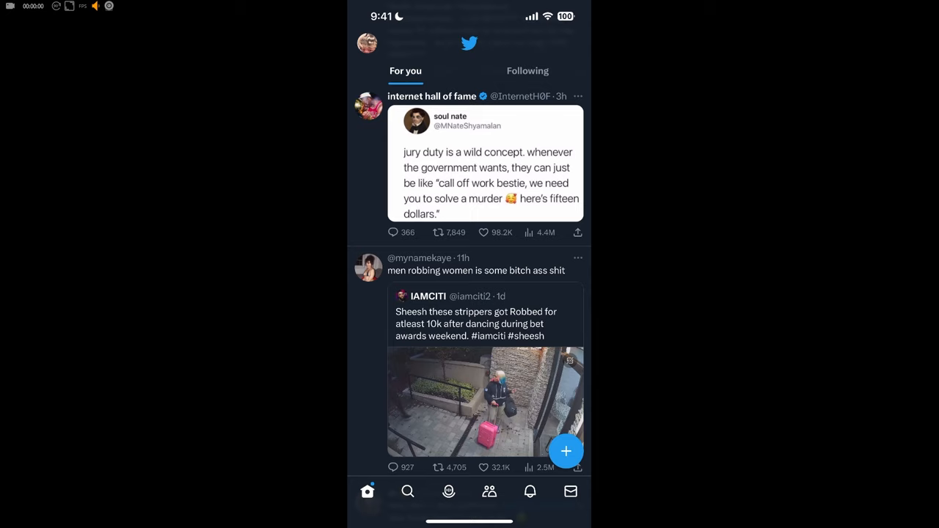
{"action": "scroll", "scroll_direction": "down", "scroll_amount": 3}
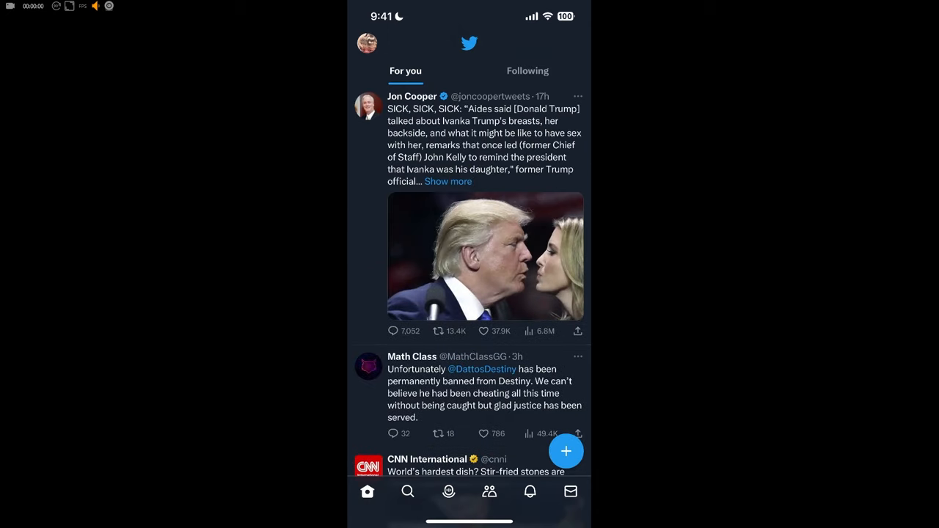
- Scroll through Twitter's mobile For you timeline
{"action": "left_click", "coordinate": [367, 44]}
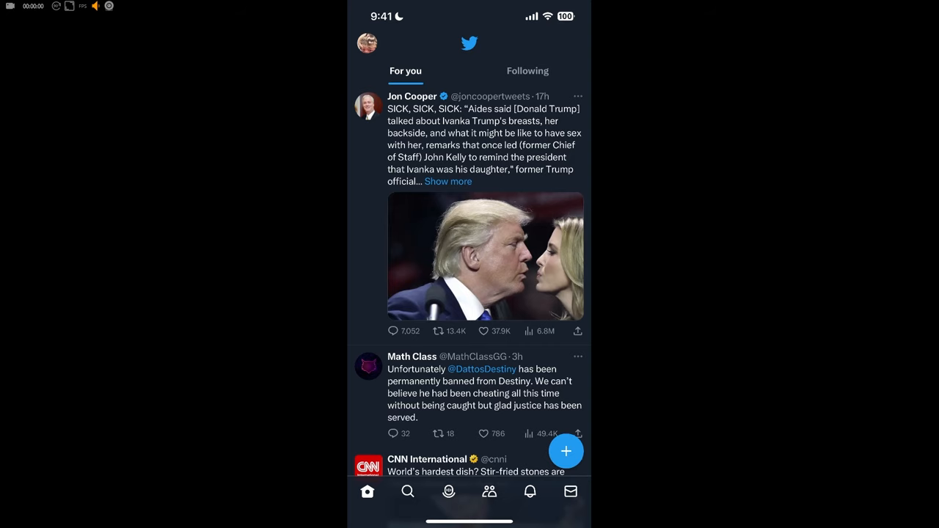
{"action": "scroll", "scroll_direction": "down", "scroll_amount": 3}
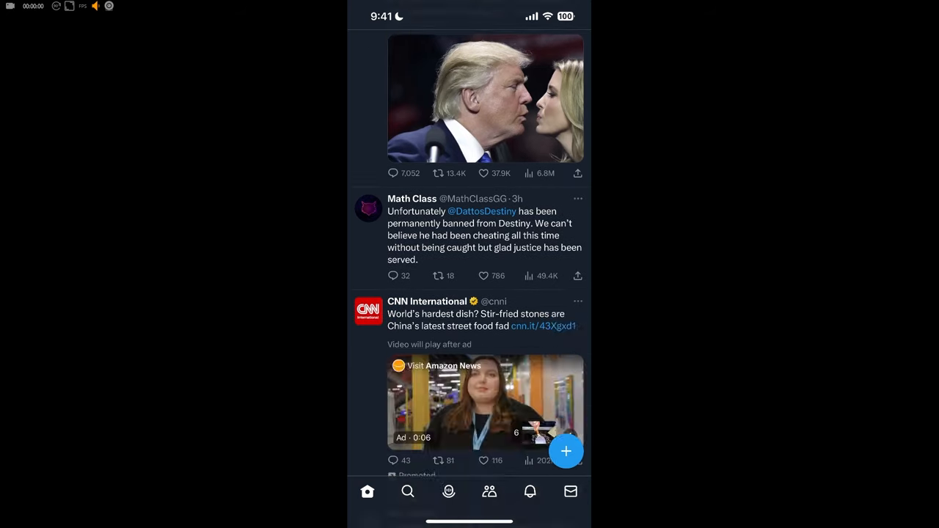
{"action": "scroll", "scroll_direction": "down", "scroll_amount": 3}
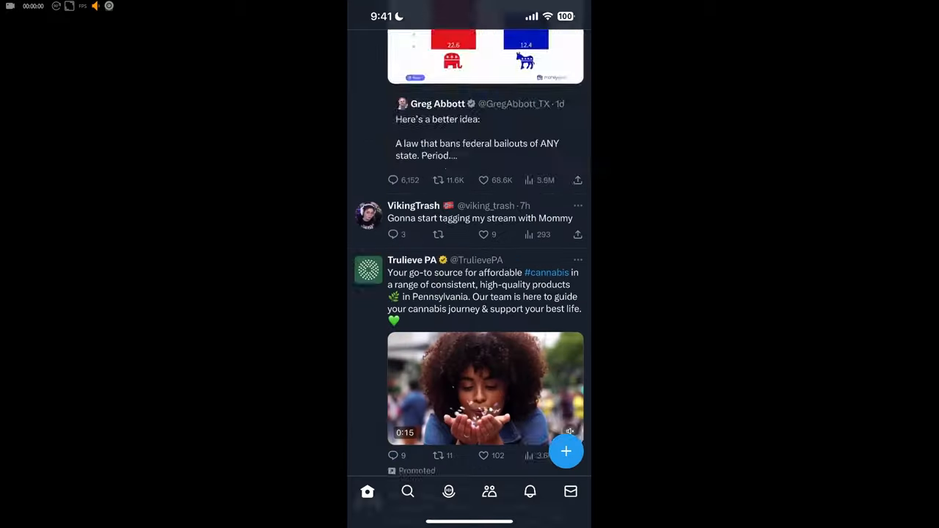
{"action": "scroll", "scroll_direction": "down", "scroll_amount": 3}
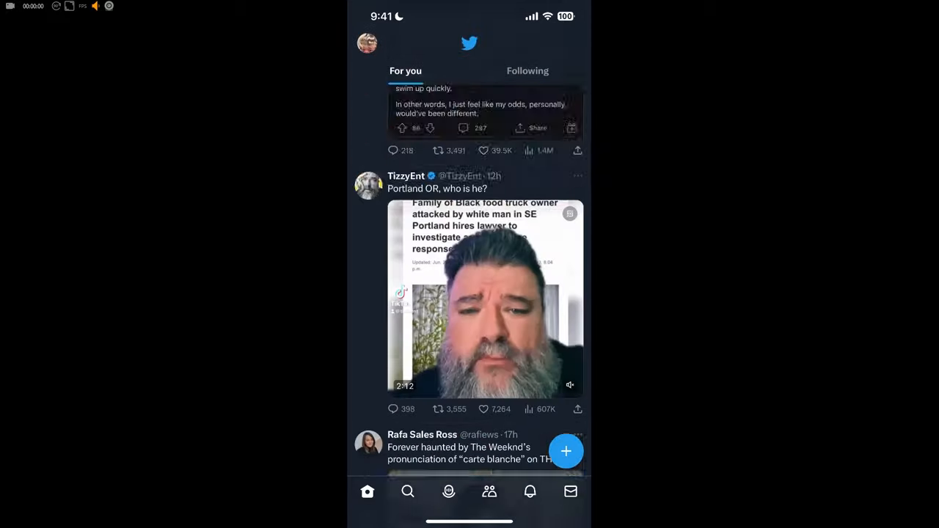
{"action": "left_click", "coordinate": [367, 43]}
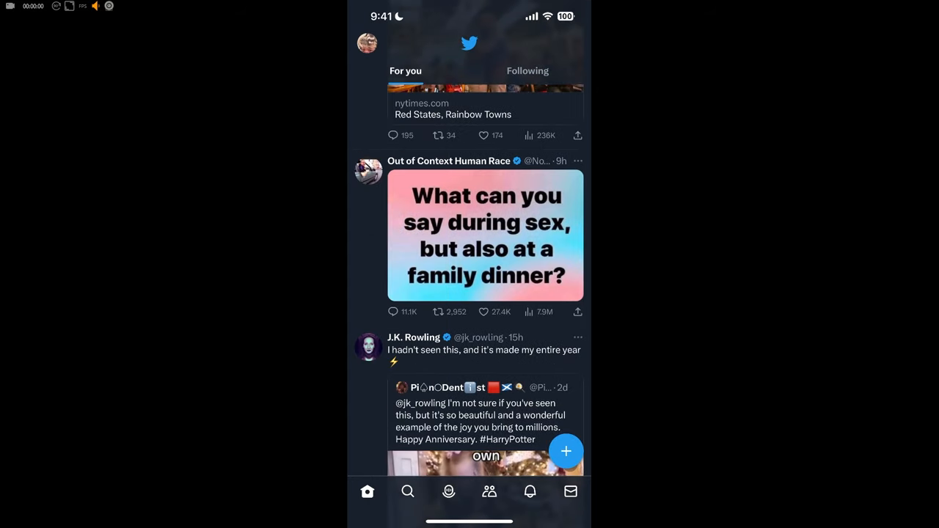
- Open Twitter's trending topics page and scroll through the trends
{"action": "left_click", "coordinate": [527, 70]}
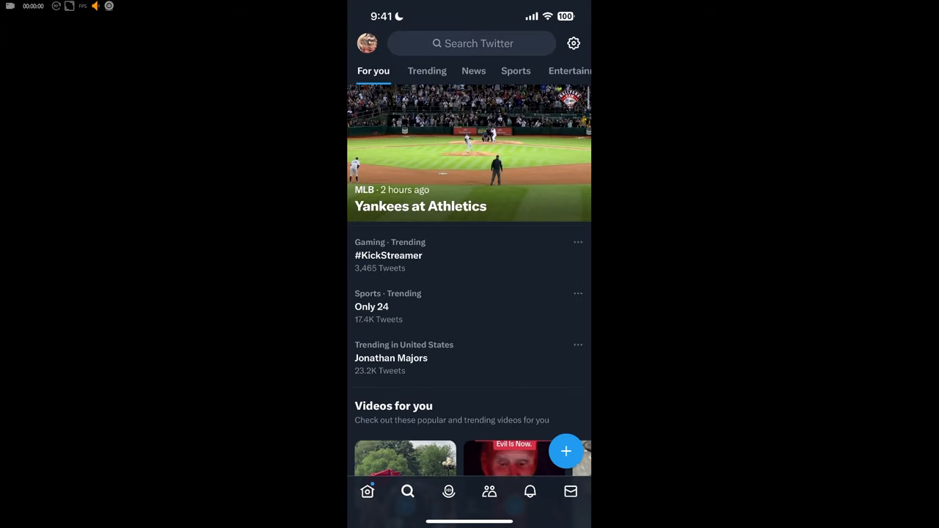
{"action": "scroll", "scroll_direction": "down", "scroll_amount": 3}
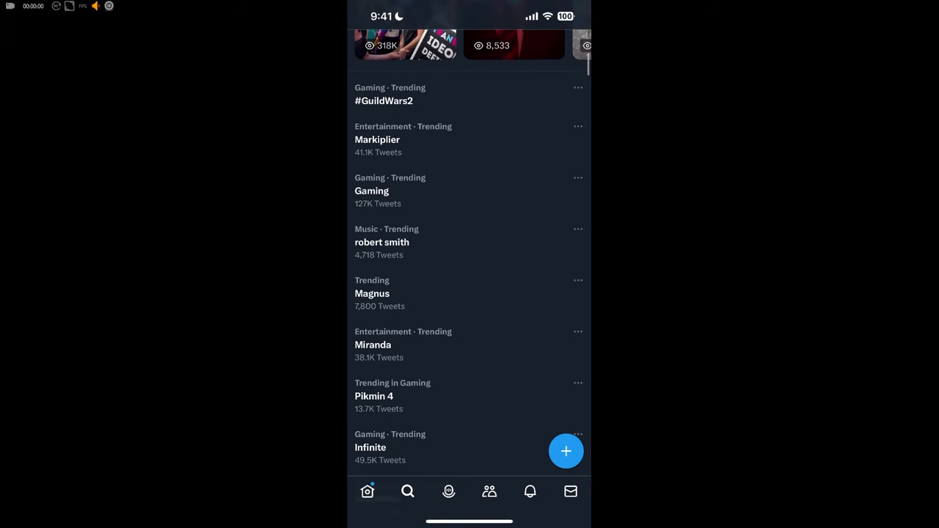
{"action": "scroll", "scroll_direction": "down", "scroll_amount": 3}
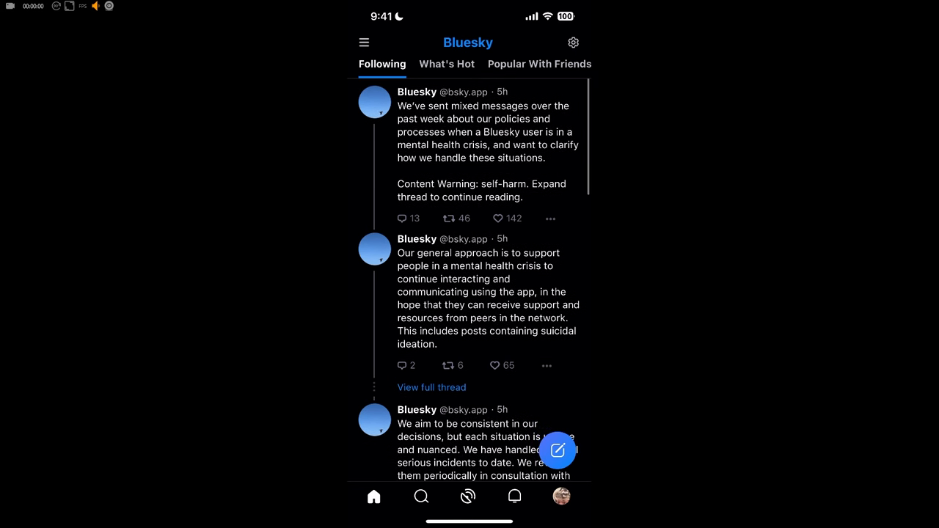
- Look at Bluesky's side menu and search page, then cancel back to the feed
{"action": "left_click", "coordinate": [364, 42]}
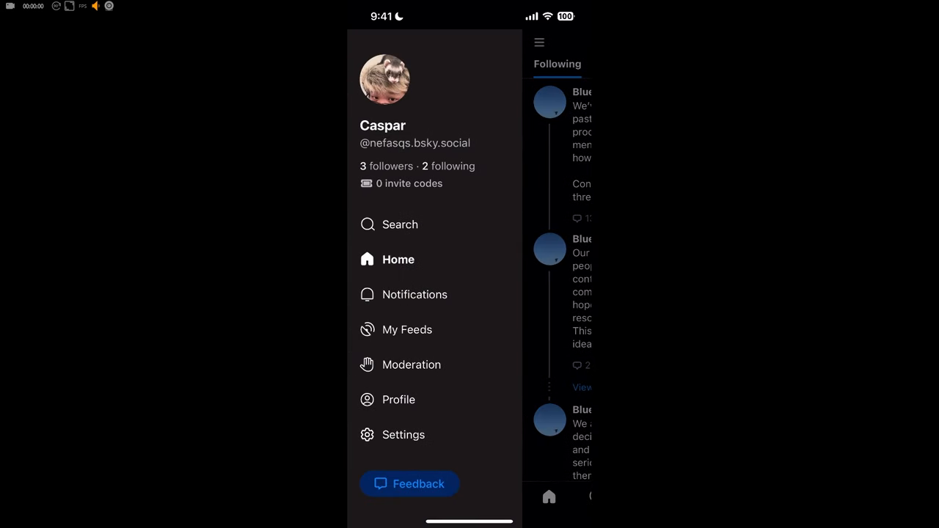
{"action": "left_click", "coordinate": [401, 224]}
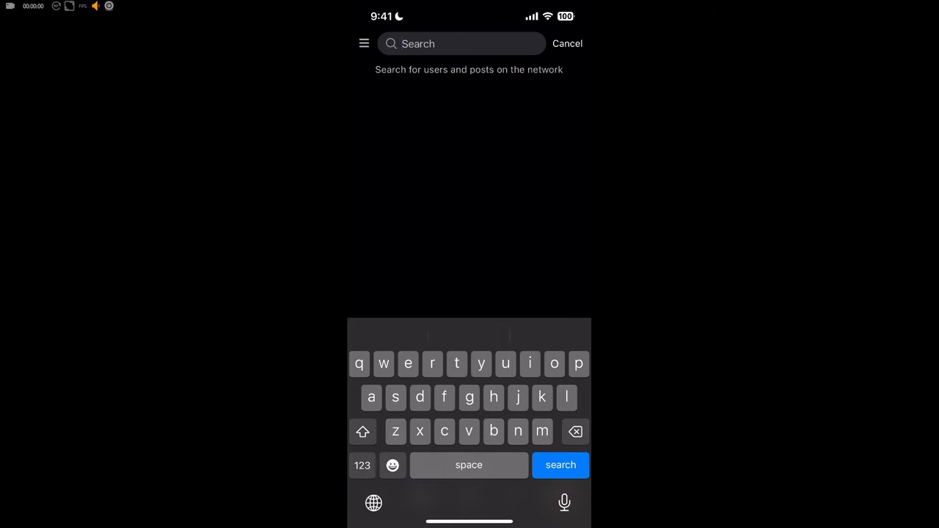
{"action": "left_click", "coordinate": [567, 44]}
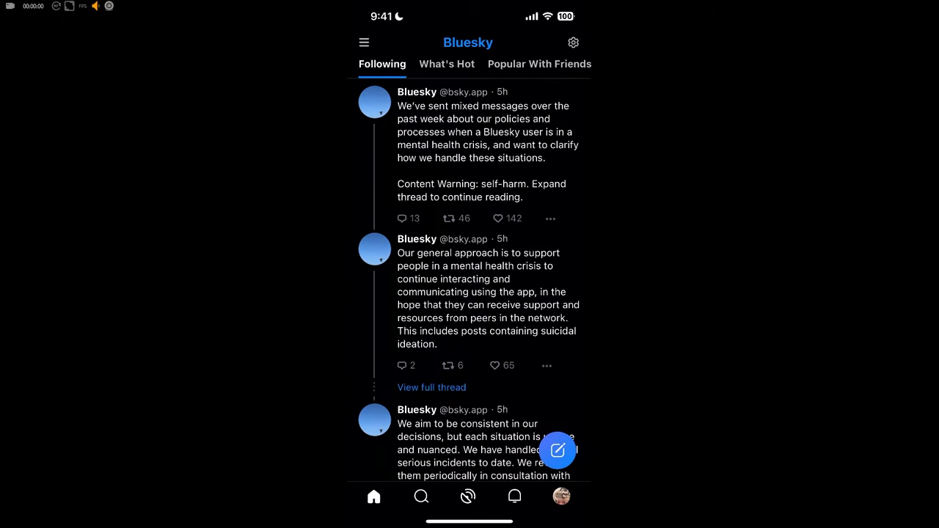
- Switch to the What's Hot feed and scroll through its posts
{"action": "left_click", "coordinate": [434, 64]}
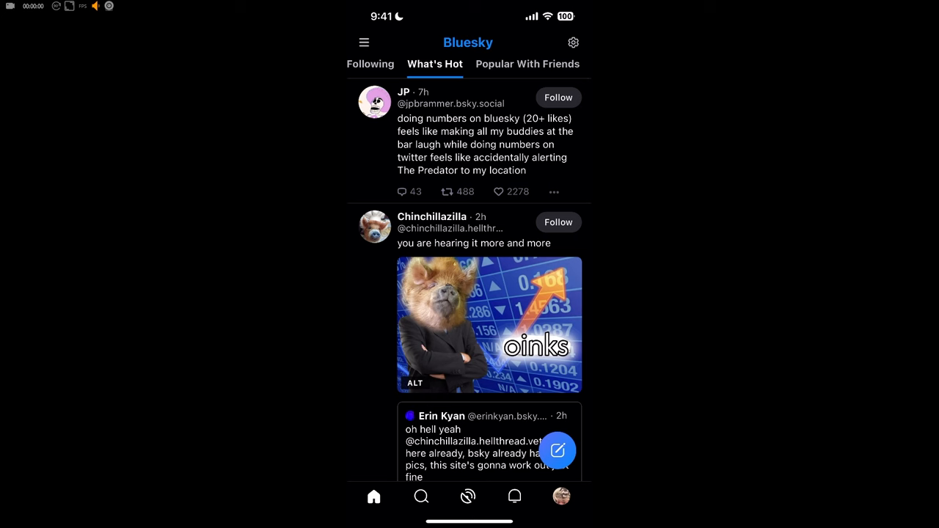
{"action": "scroll", "scroll_direction": "down", "scroll_amount": 3}
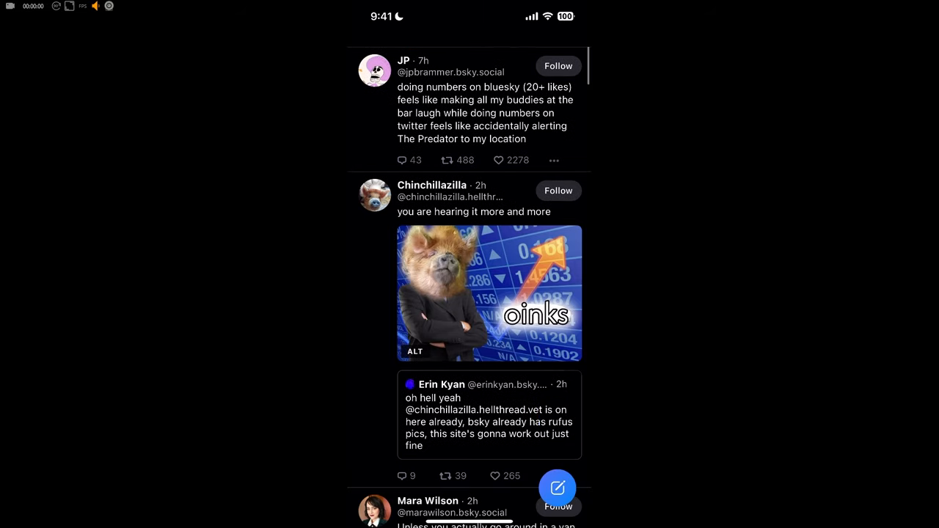
{"action": "scroll", "scroll_direction": "down", "scroll_amount": 3}
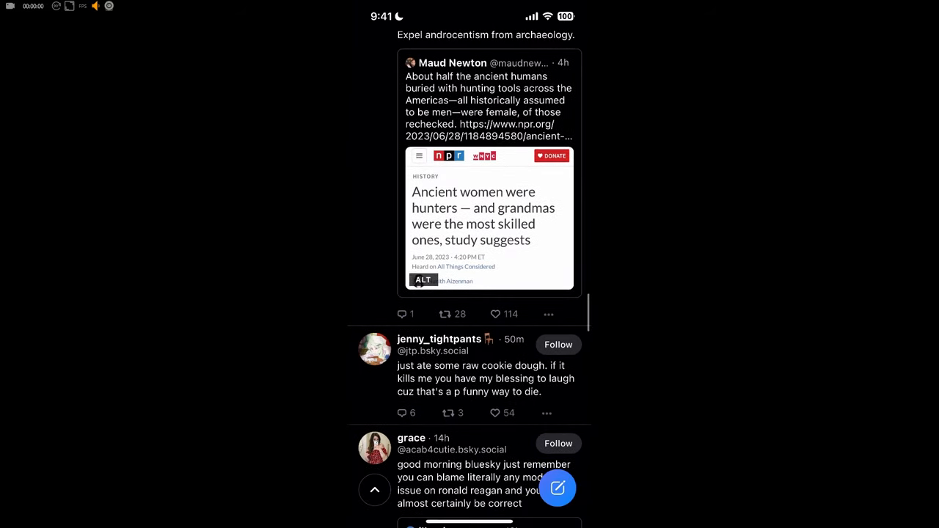
{"action": "scroll", "scroll_direction": "down", "scroll_amount": 3}
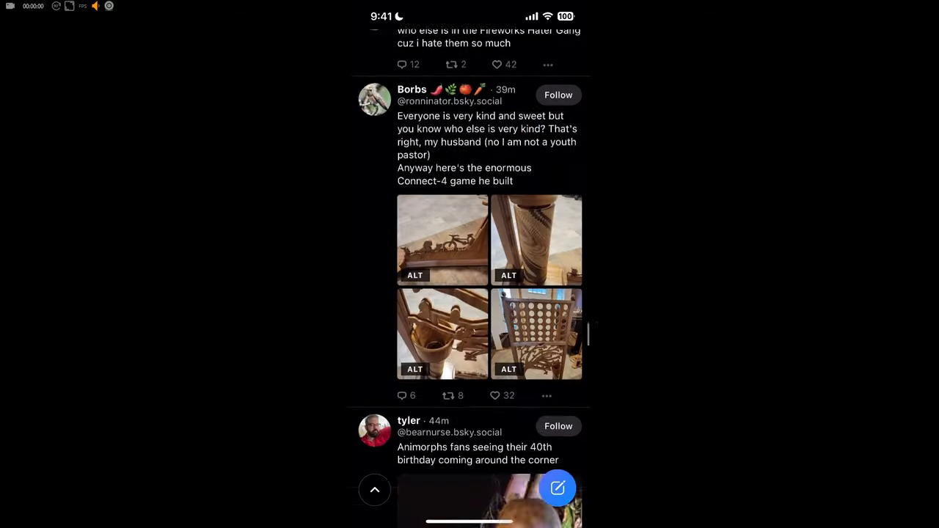
- Open empty post composers in Bluesky and Twitter, then view both apps in the switcher
{"action": "left_click", "coordinate": [558, 488]}
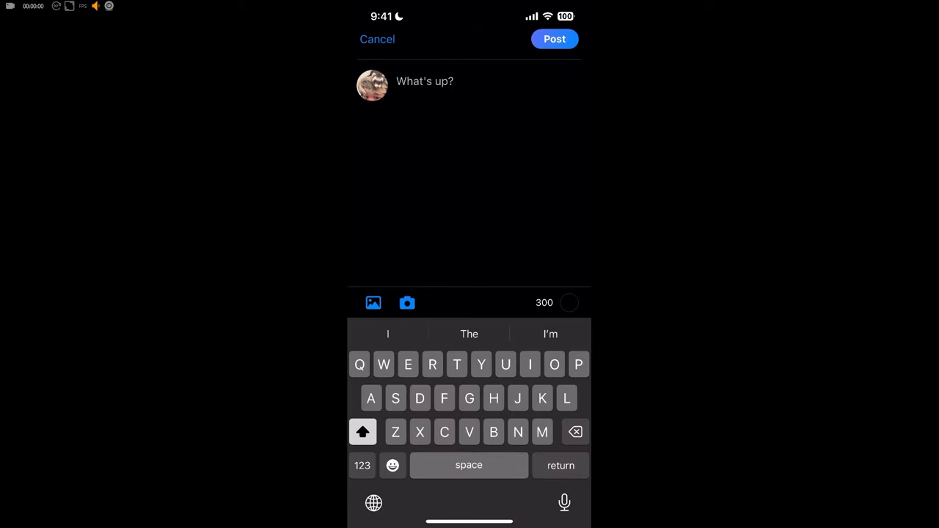
{"action": "left_click", "coordinate": [377, 39]}
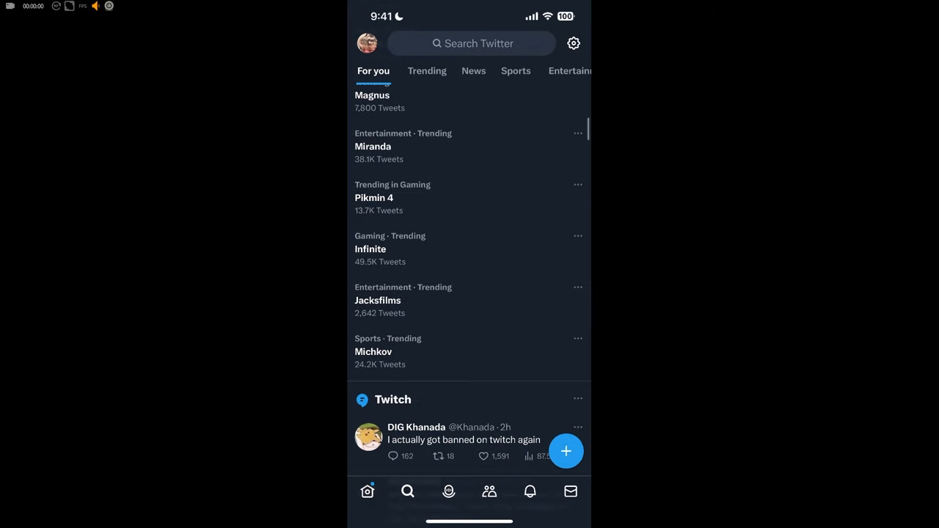
{"action": "left_click", "coordinate": [566, 451]}
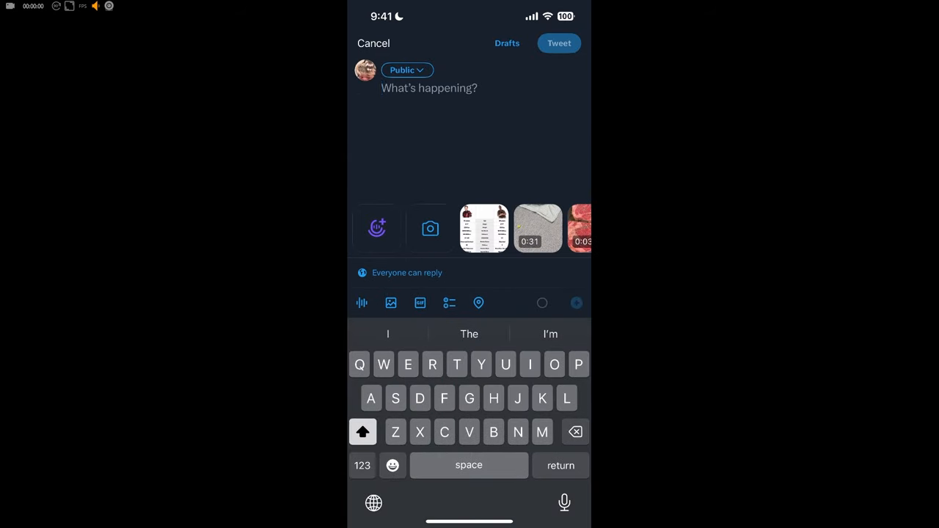
{"action": "left_click", "coordinate": [372, 43]}
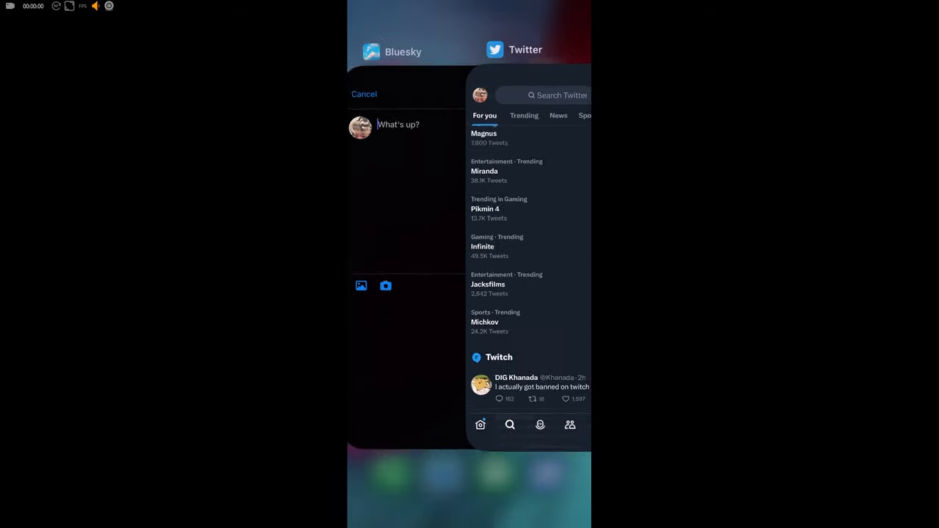
- Reopen Bluesky from the app switcher and scroll further down What's Hot
{"action": "left_click", "coordinate": [399, 124]}
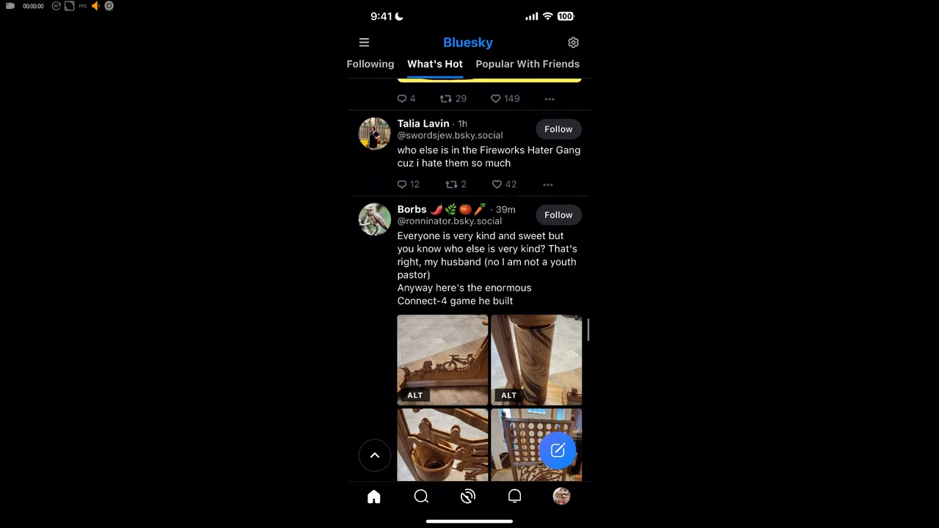
{"action": "scroll", "scroll_direction": "down", "scroll_amount": 3}
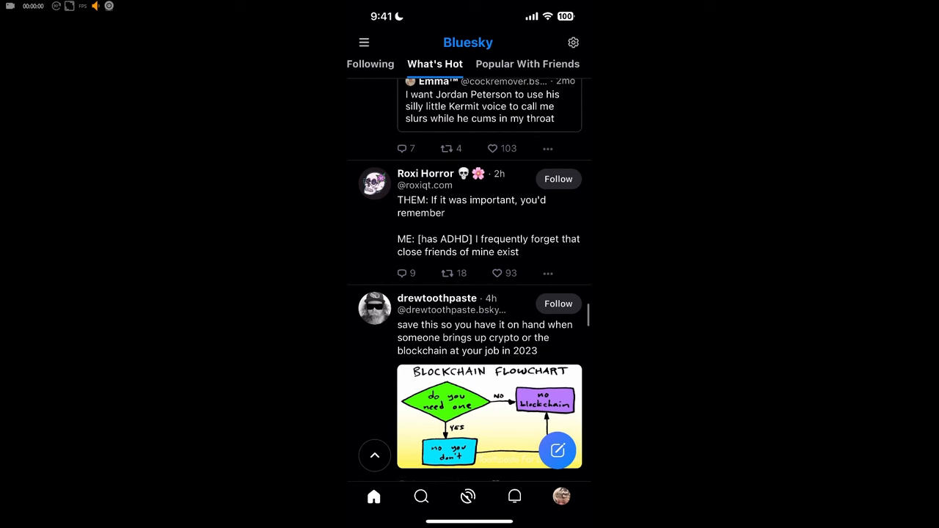
{"action": "scroll", "scroll_direction": "down", "scroll_amount": 3}
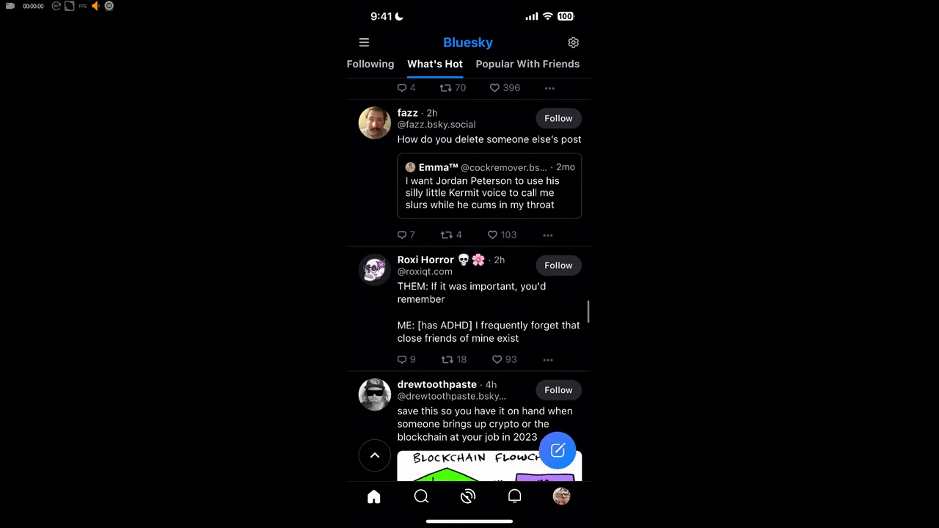
{"action": "scroll", "scroll_direction": "up", "scroll_amount": 3}
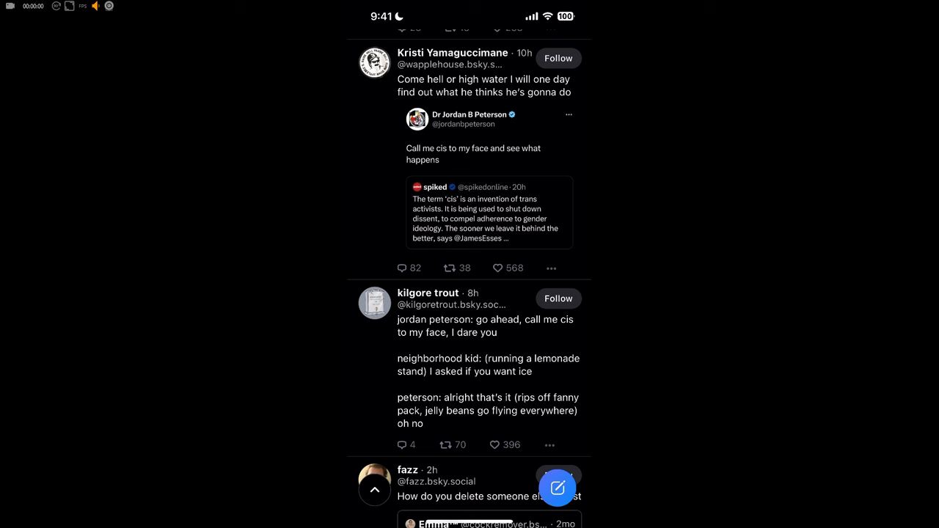
{"action": "scroll", "scroll_direction": "down", "scroll_amount": 3}
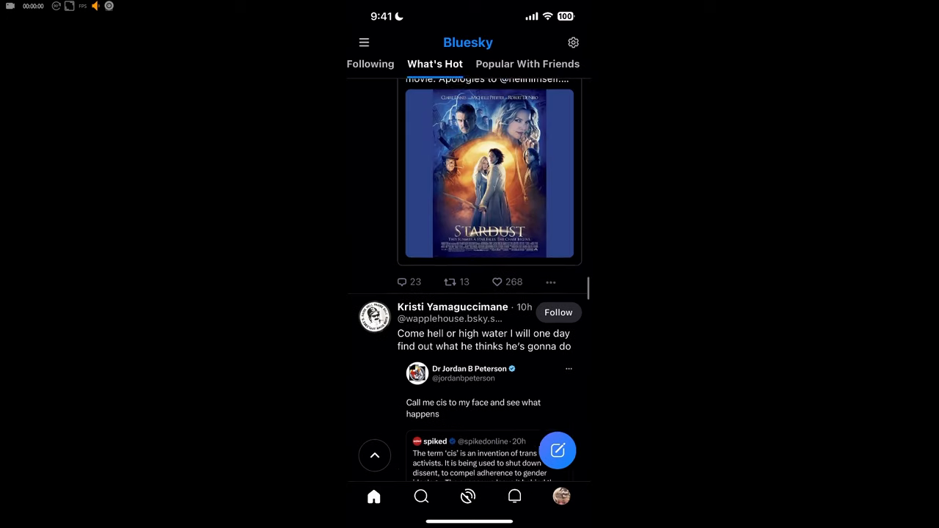